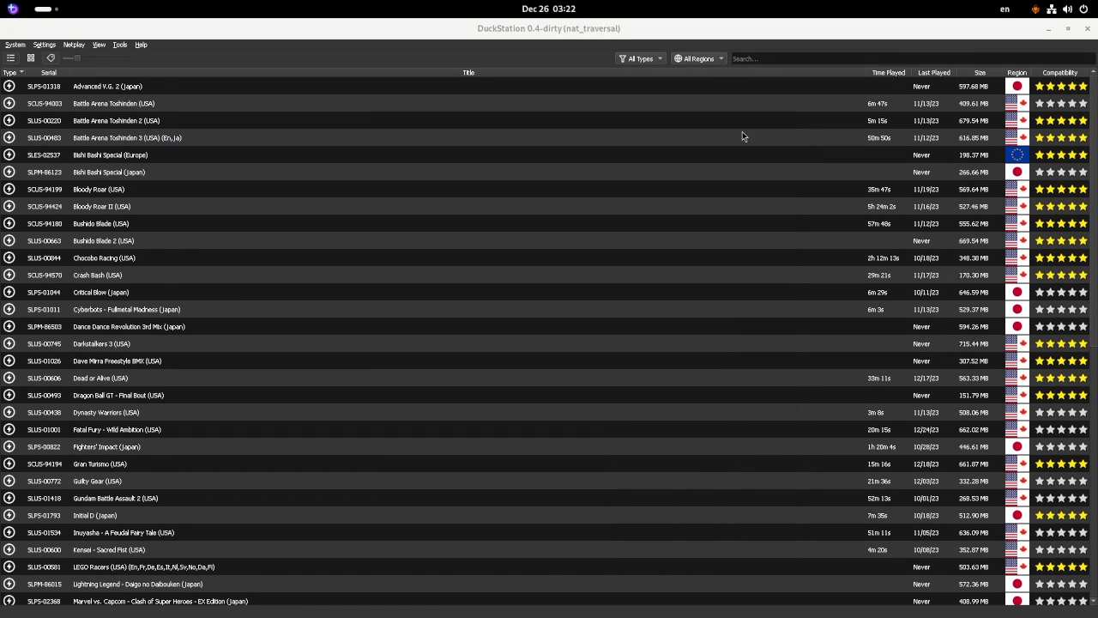
pyautogui.moveTo(692, 141)
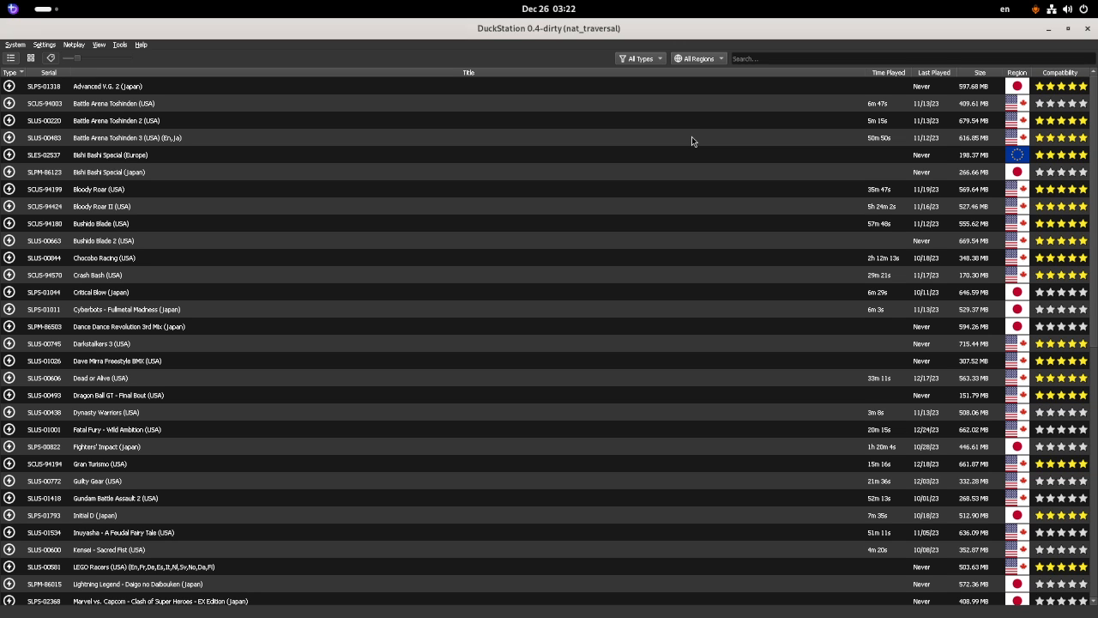
pyautogui.moveTo(699, 159)
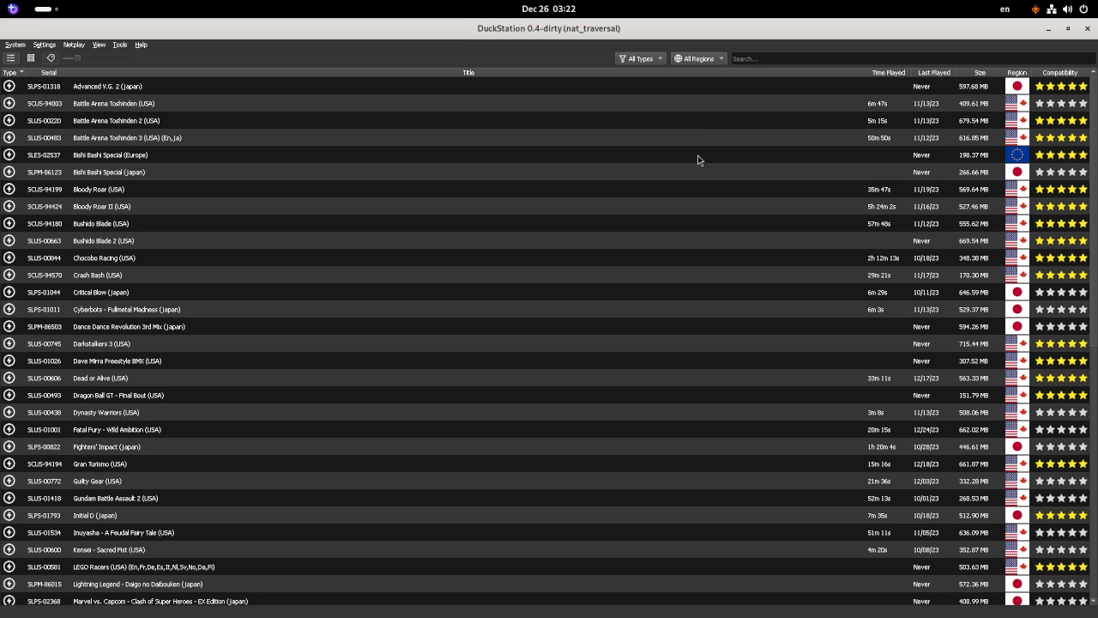
pyautogui.moveTo(564, 59)
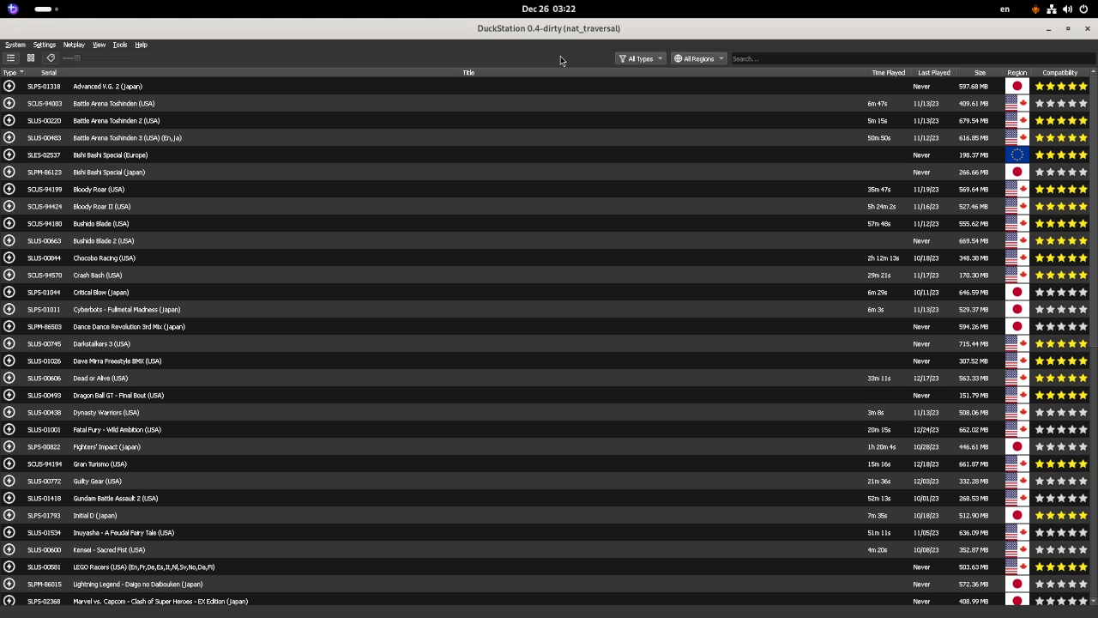
pyautogui.moveTo(416, 30)
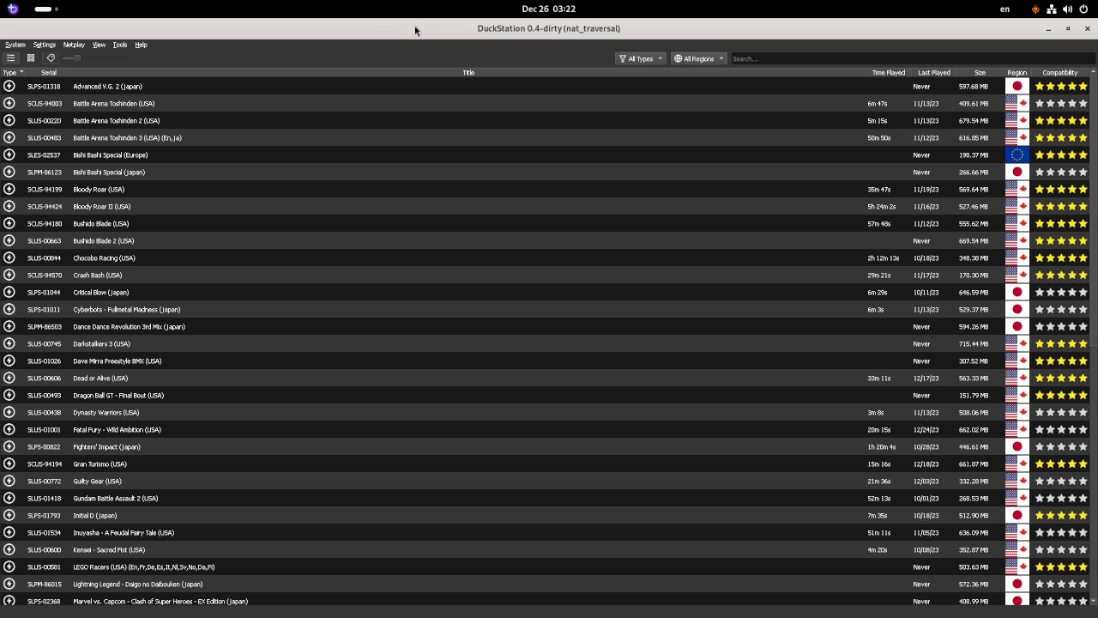
pyautogui.moveTo(409, 41)
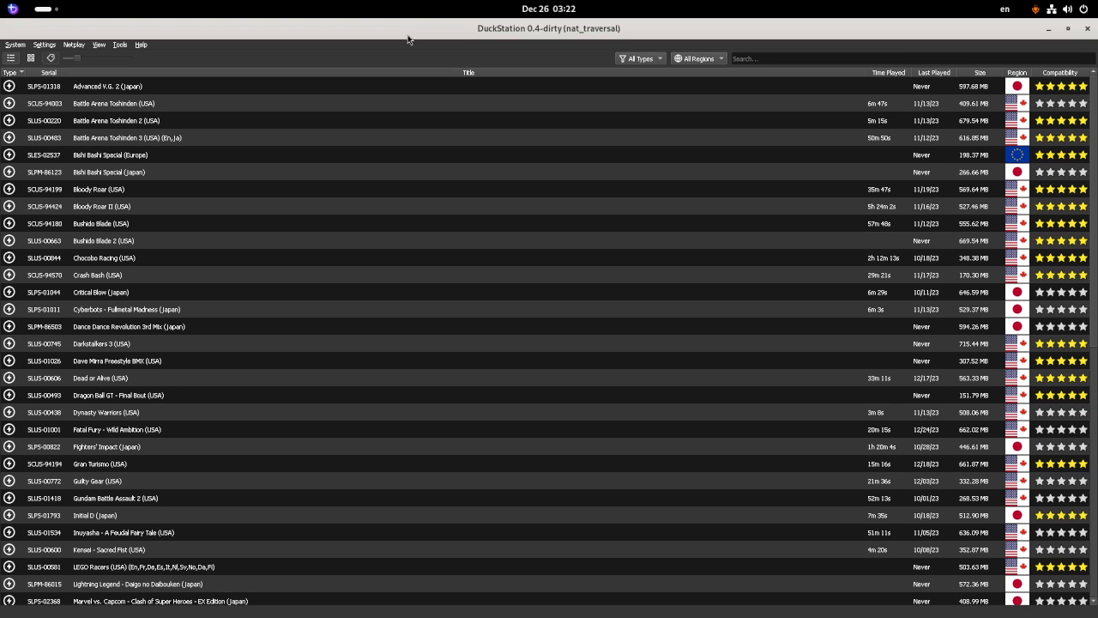
pyautogui.moveTo(359, 45)
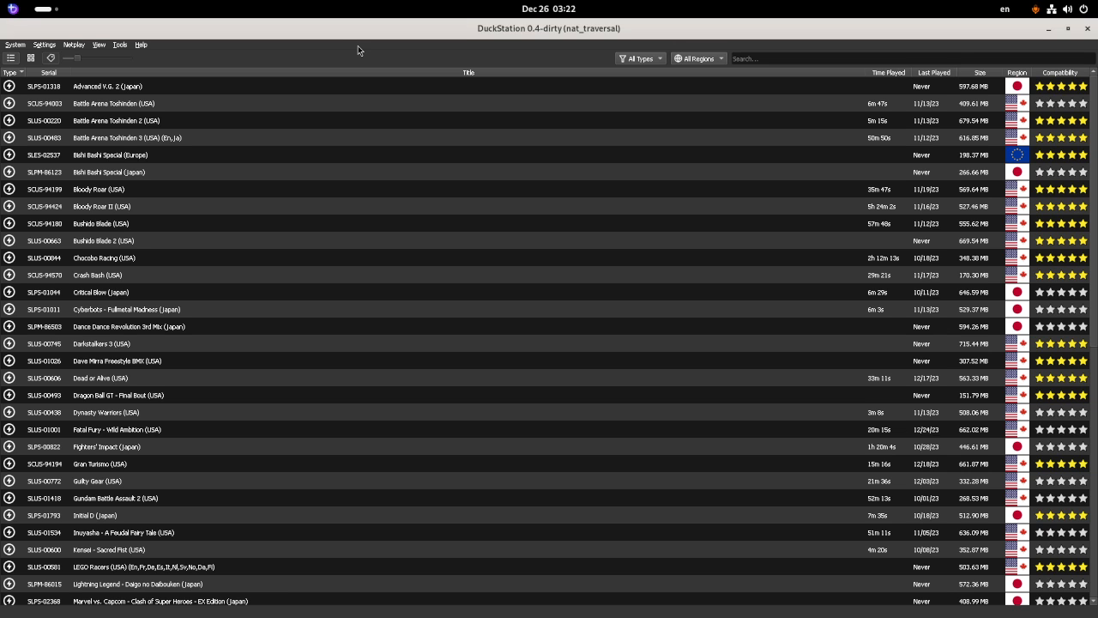
# - Check the BIOS settings to see which Japan BIOS images are available
pyautogui.click(43, 45)
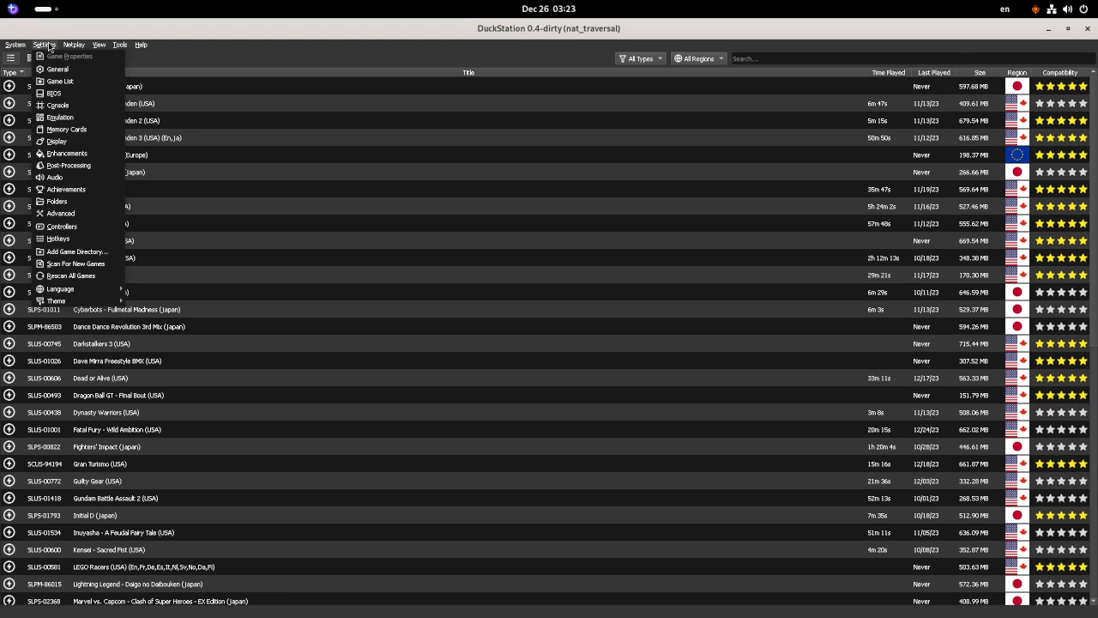
pyautogui.click(54, 93)
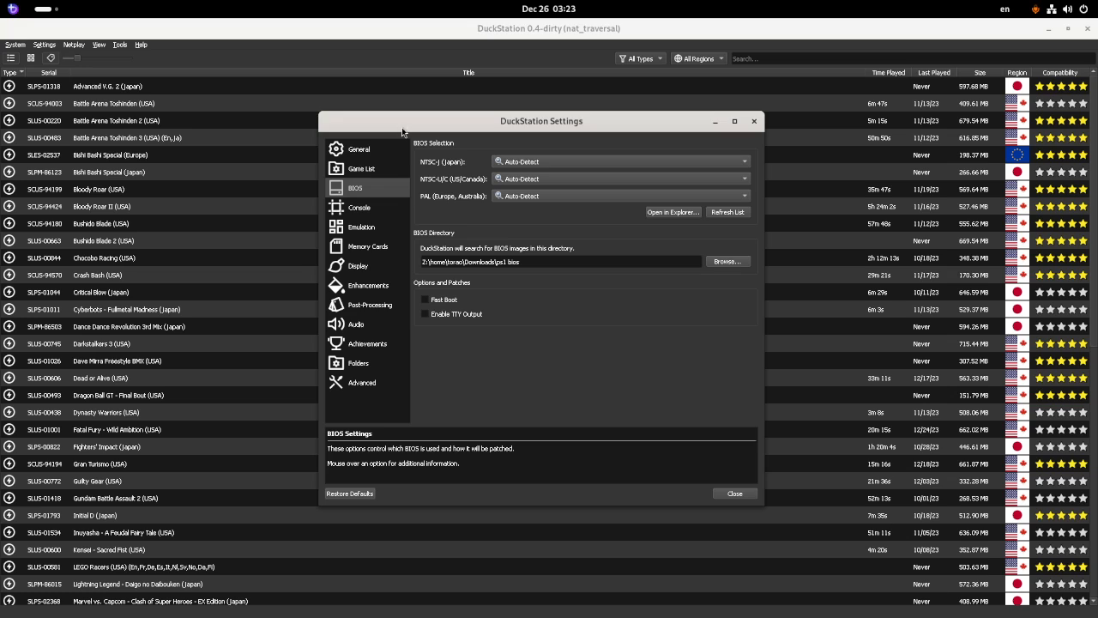
pyautogui.click(621, 161)
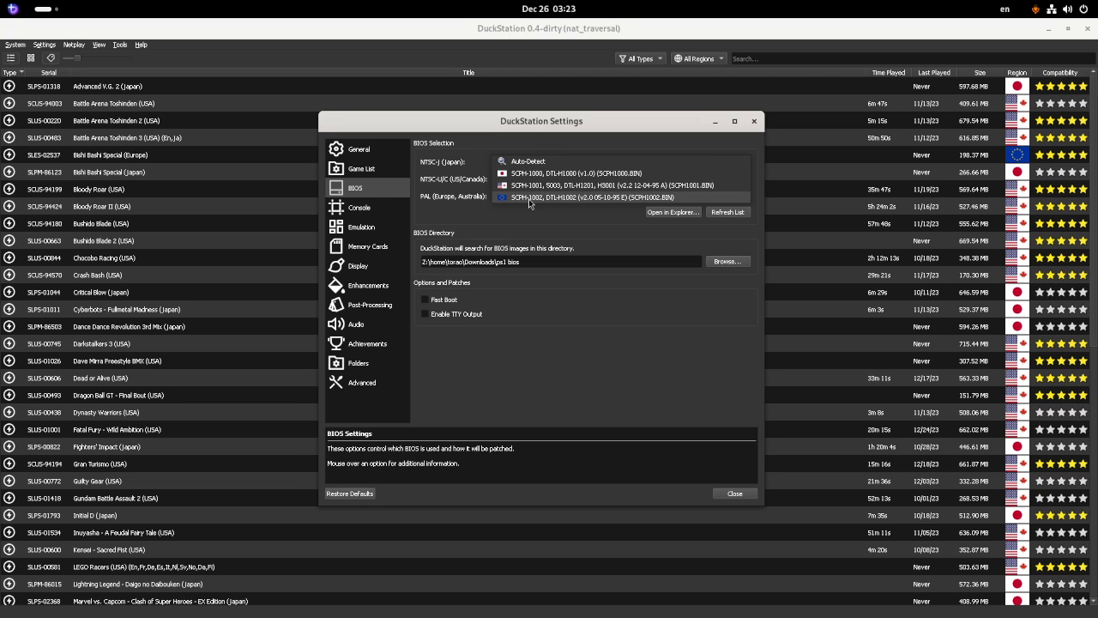
pyautogui.moveTo(543, 202)
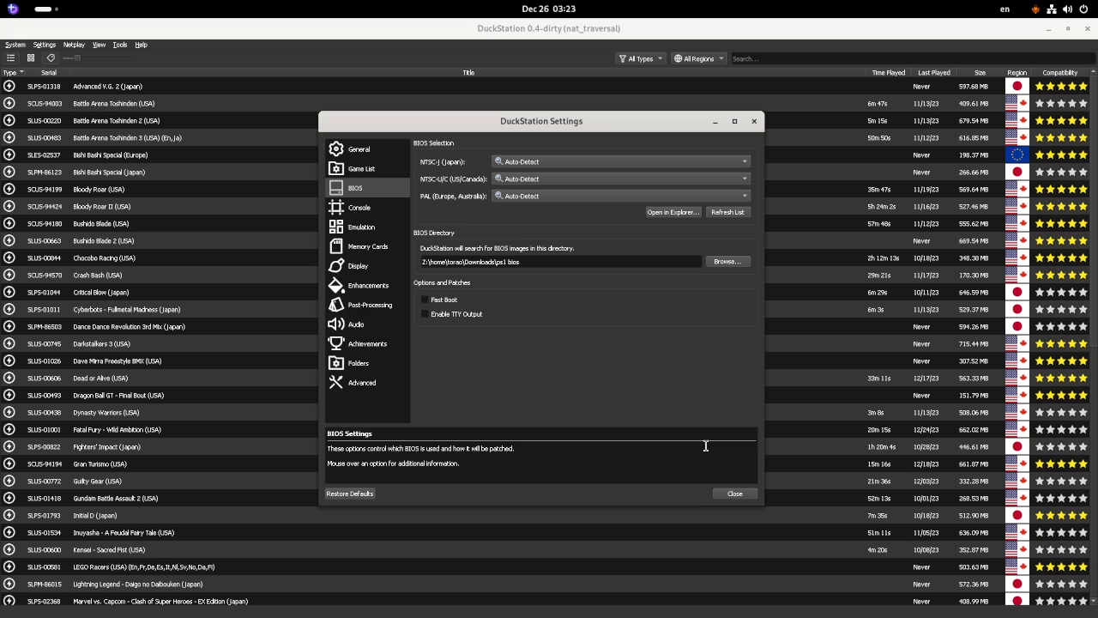
pyautogui.click(734, 494)
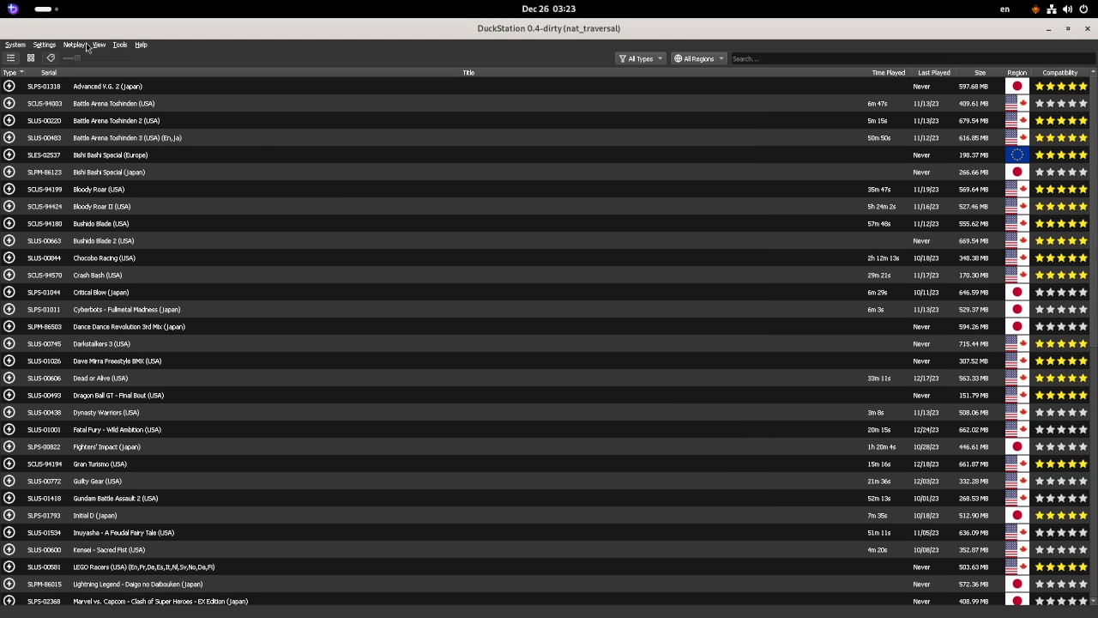
pyautogui.moveTo(171, 64)
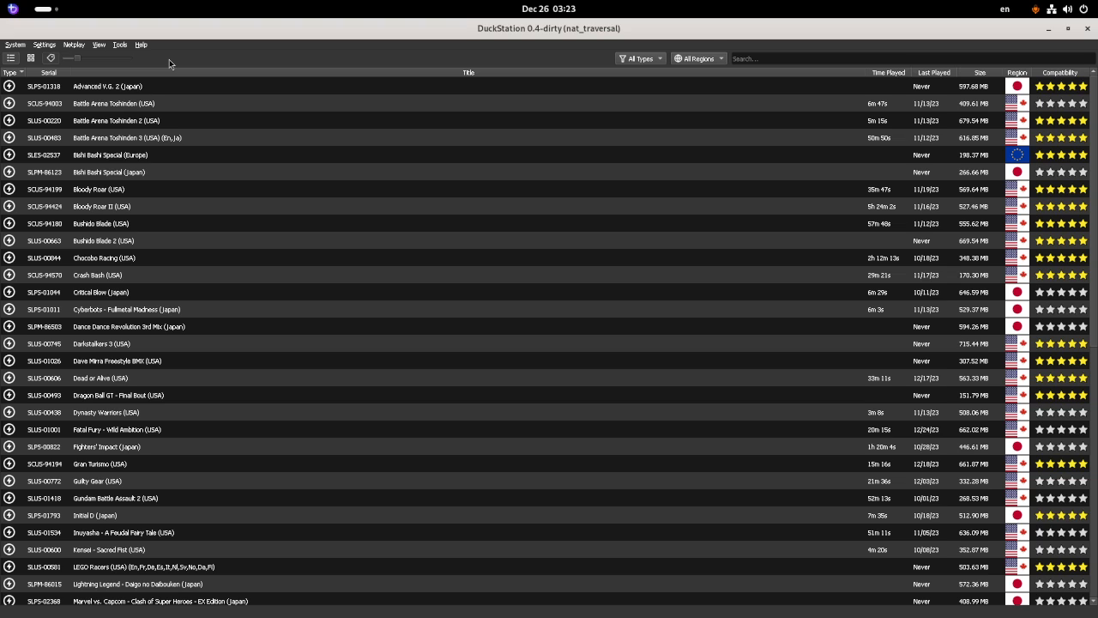
pyautogui.moveTo(177, 26)
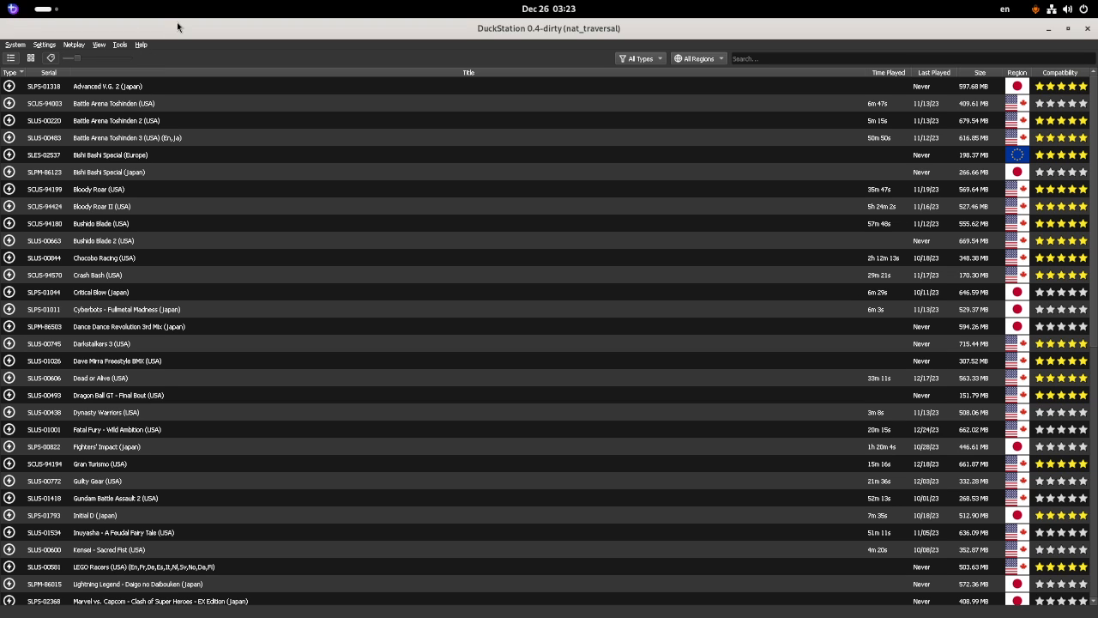
pyautogui.moveTo(94, 44)
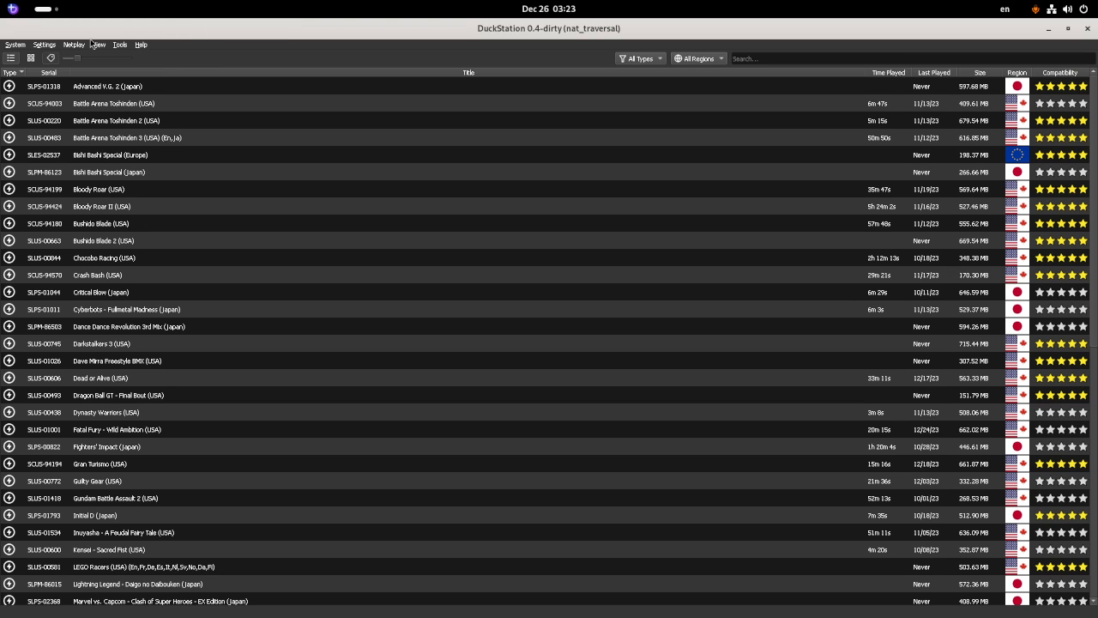
# - Add the home Downloads folder as a game list search directory
pyautogui.click(44, 45)
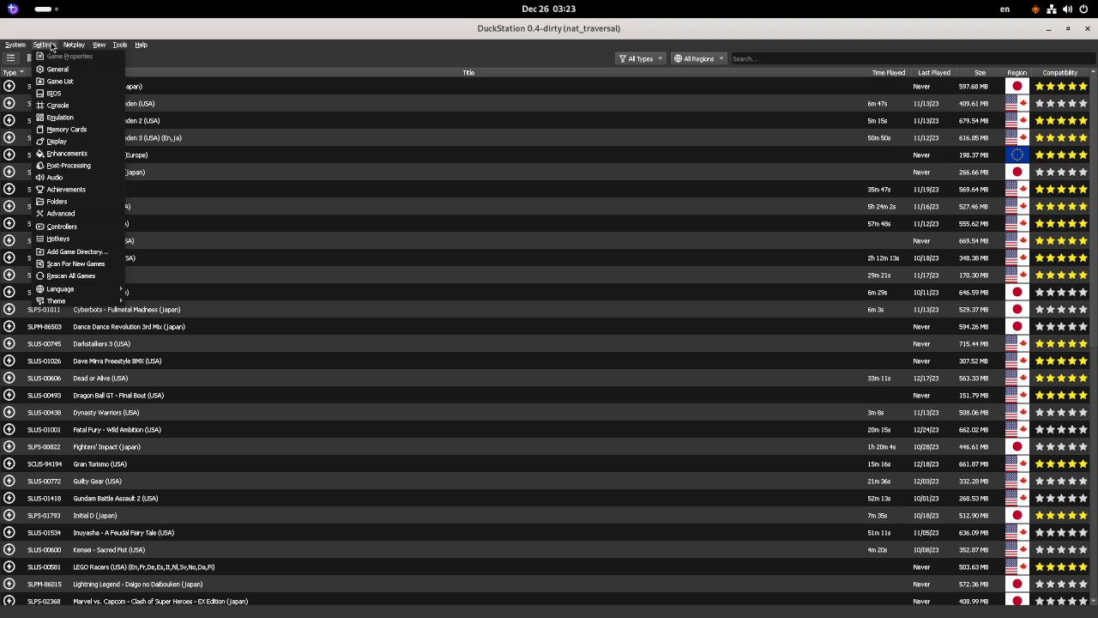
pyautogui.click(60, 80)
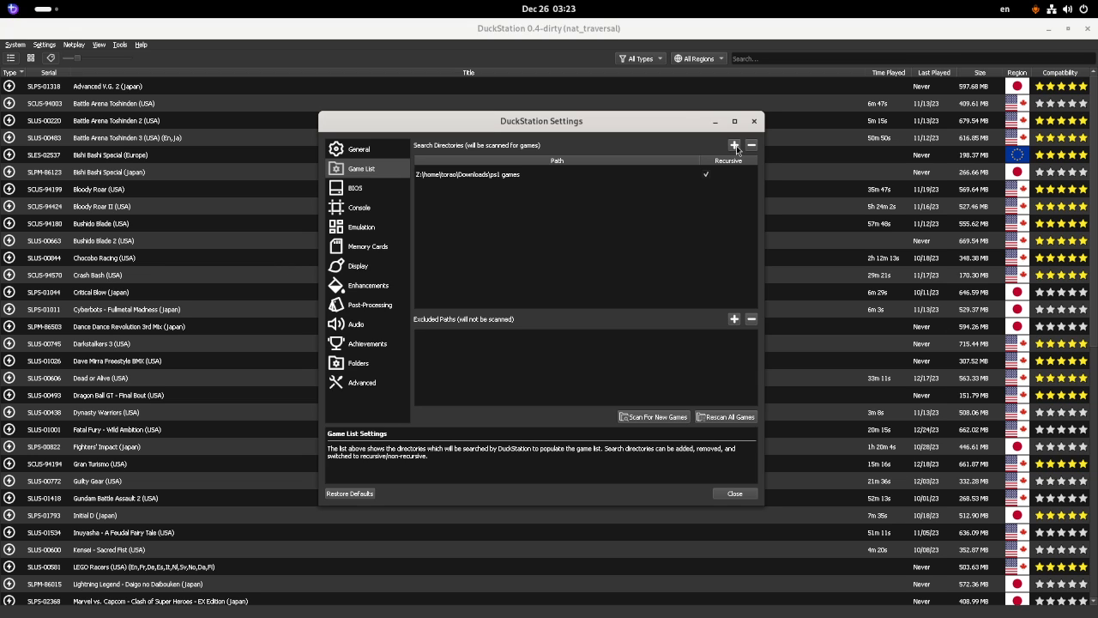
pyautogui.click(732, 145)
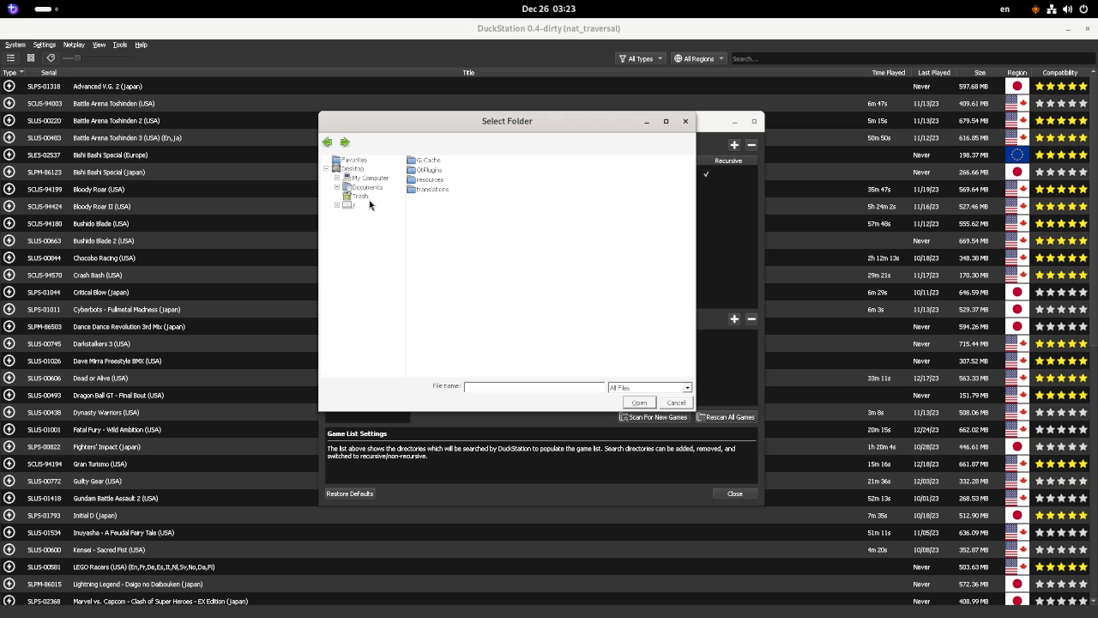
pyautogui.click(354, 205)
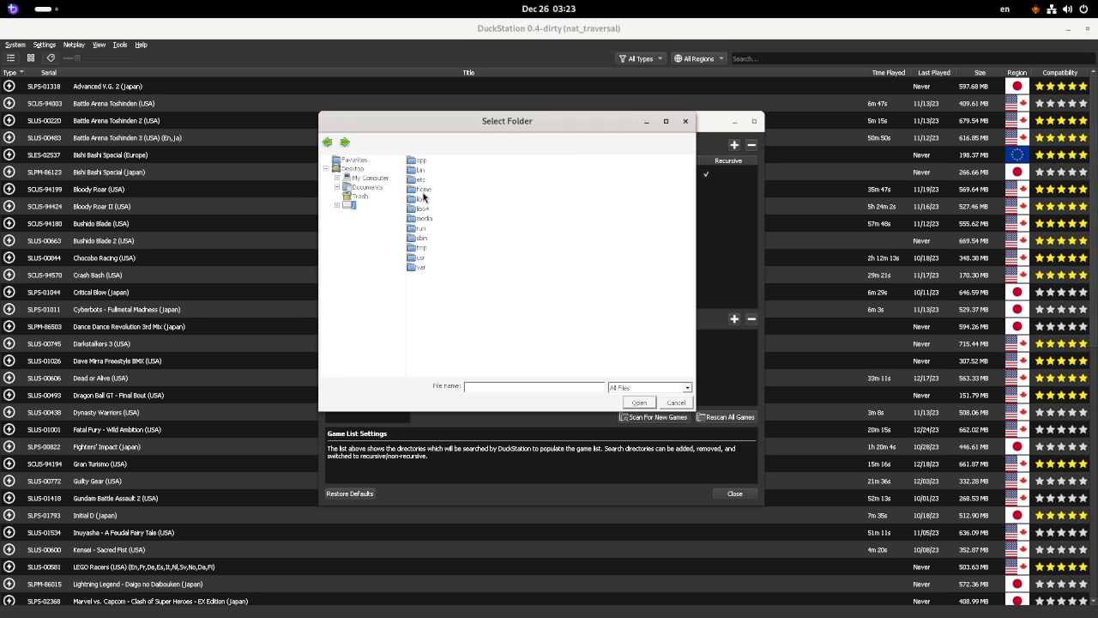
pyautogui.doubleClick(421, 188)
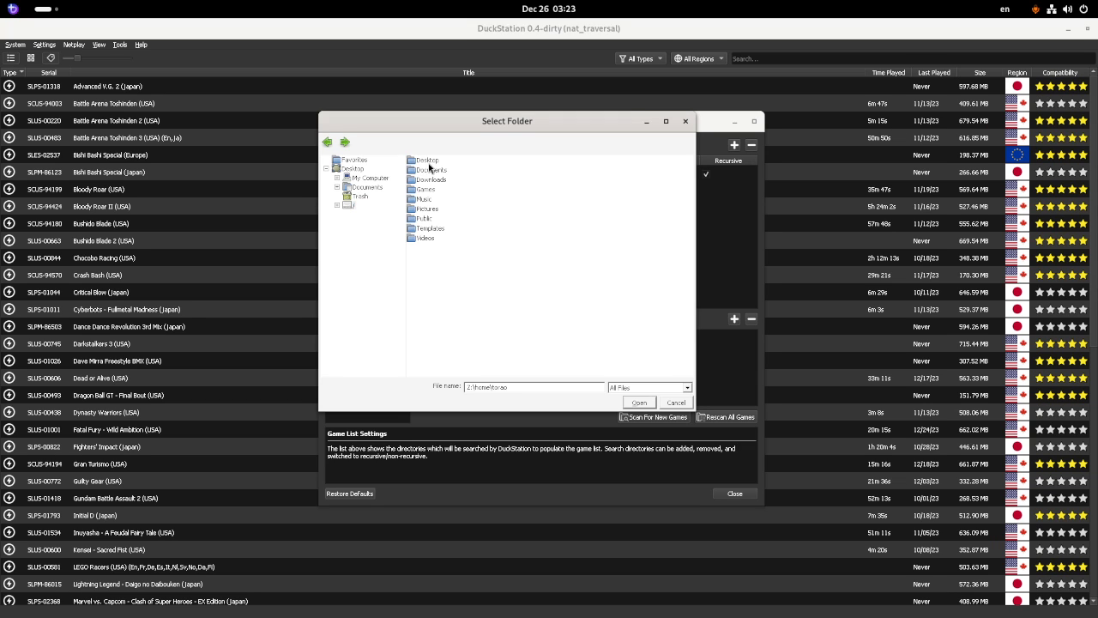
pyautogui.doubleClick(433, 179)
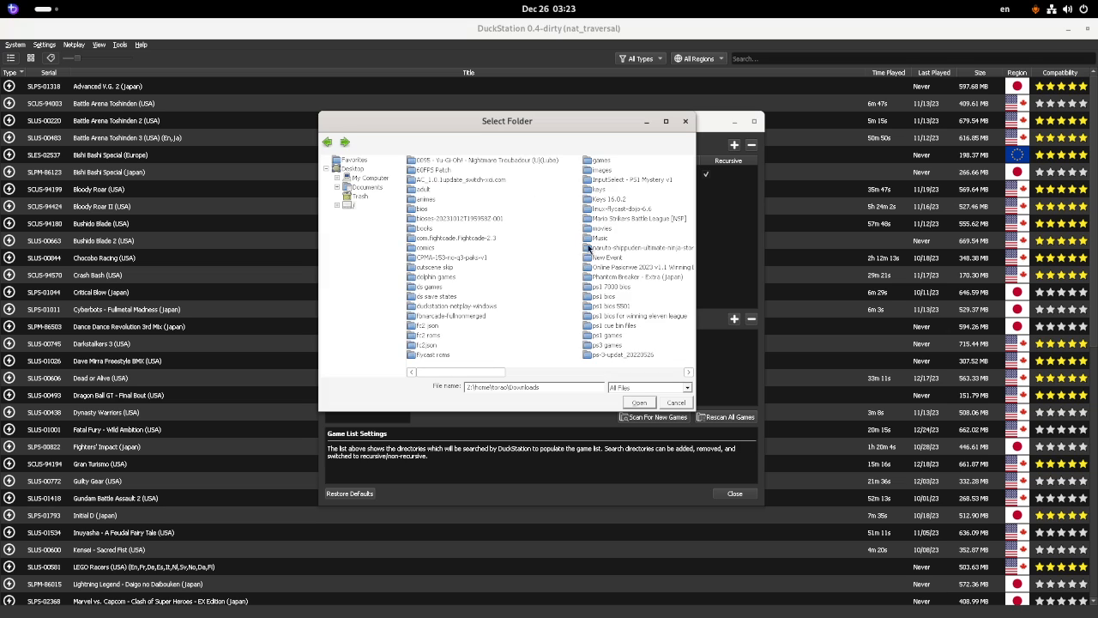
pyautogui.moveTo(620, 336)
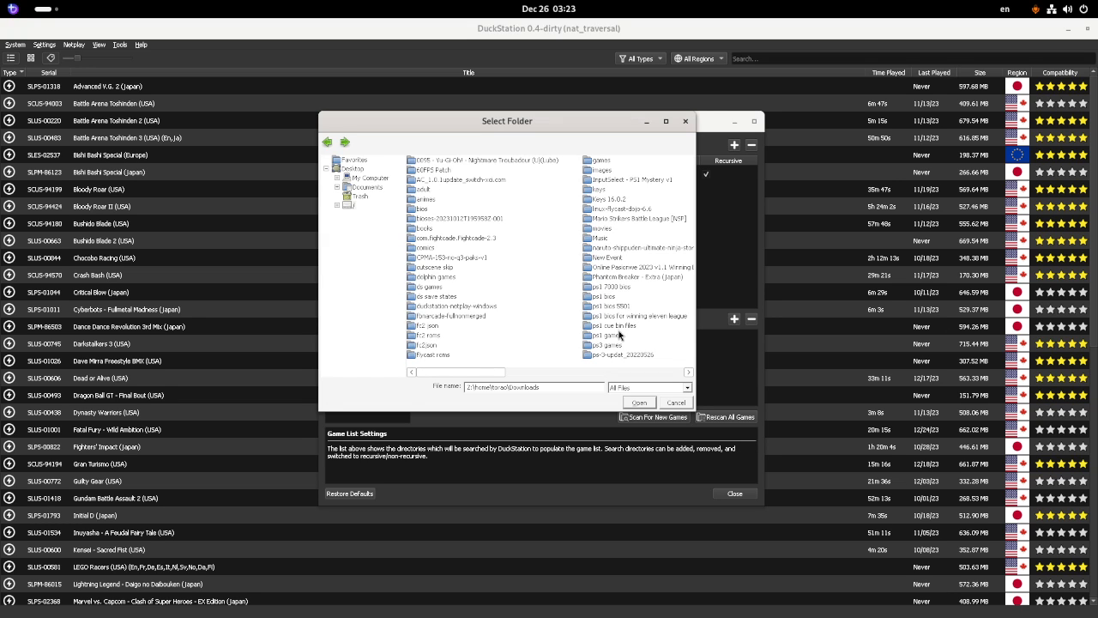
pyautogui.moveTo(627, 341)
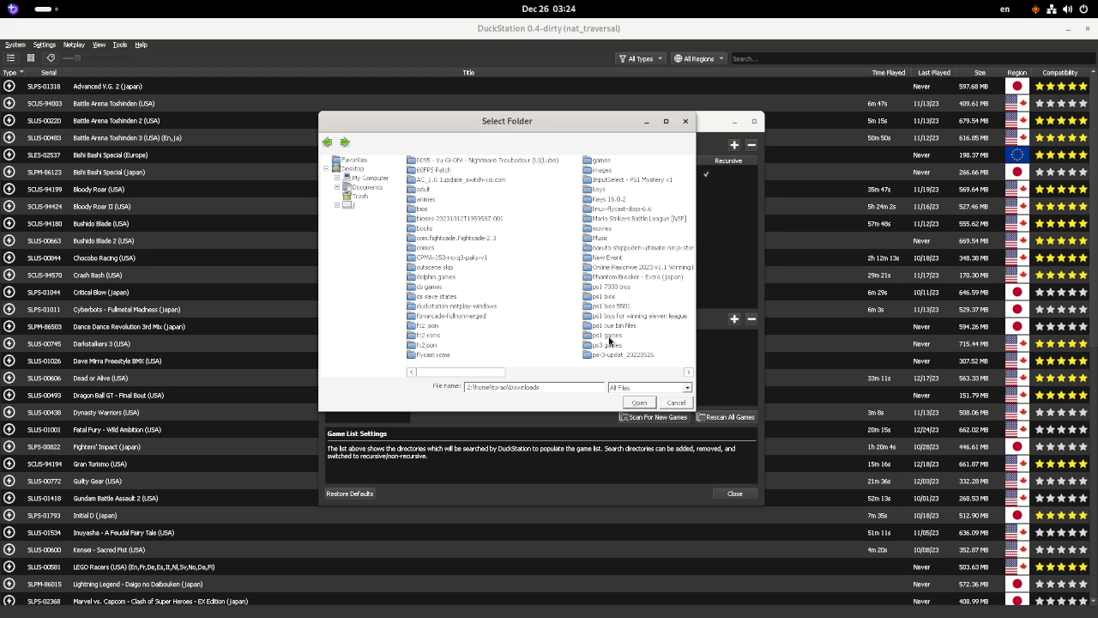
pyautogui.moveTo(698, 131)
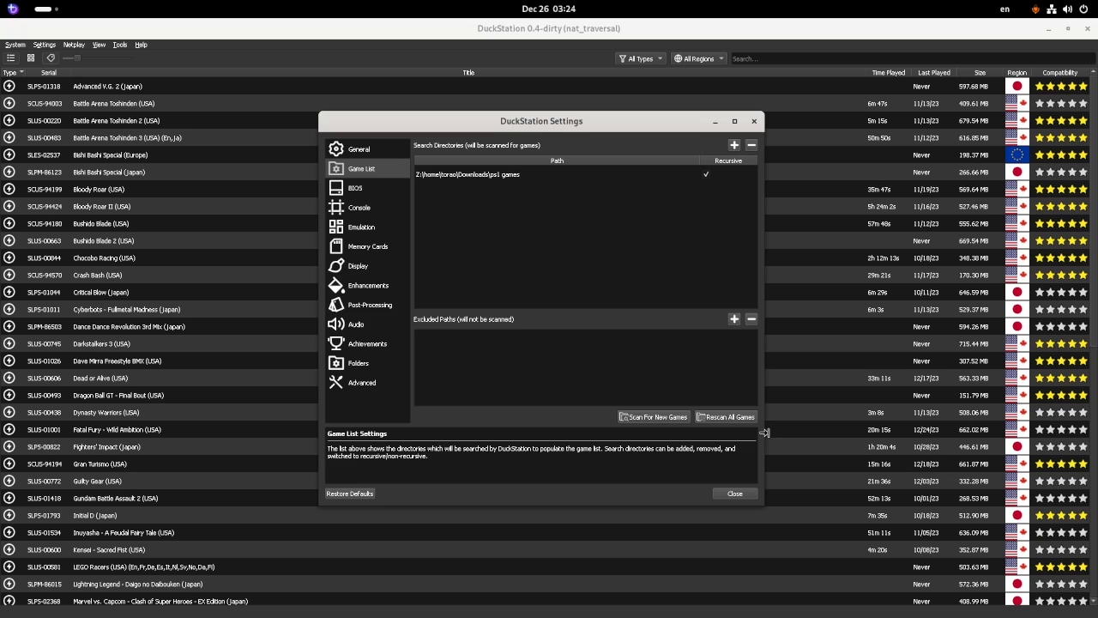
pyautogui.click(734, 493)
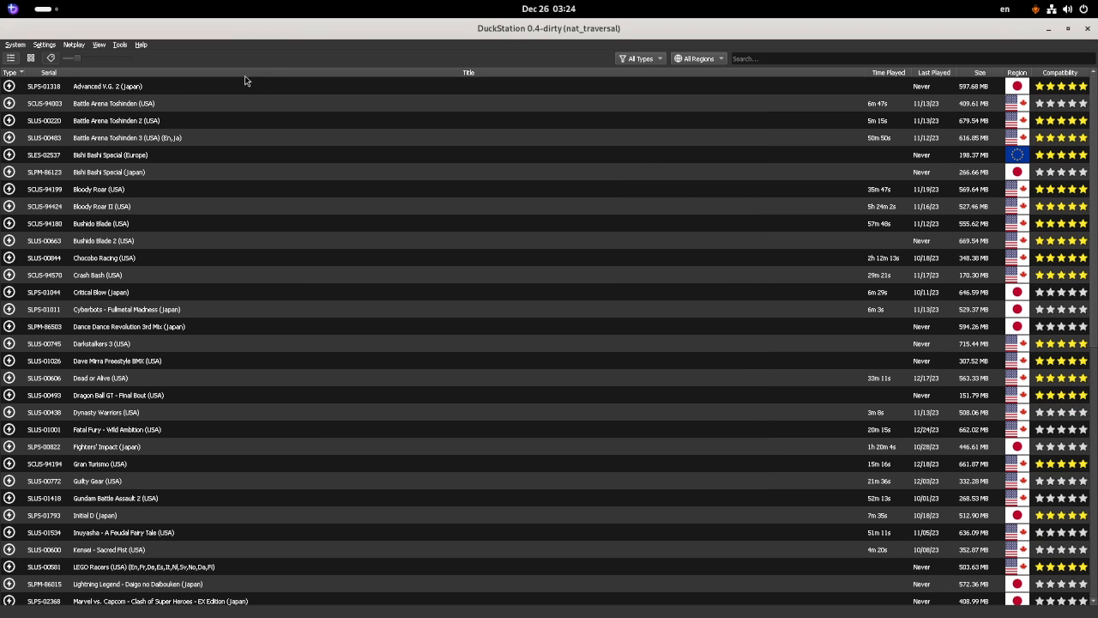
# - Review controller 1 bindings, then scroll the game list down to Tekken 3 (USA)
pyautogui.click(48, 45)
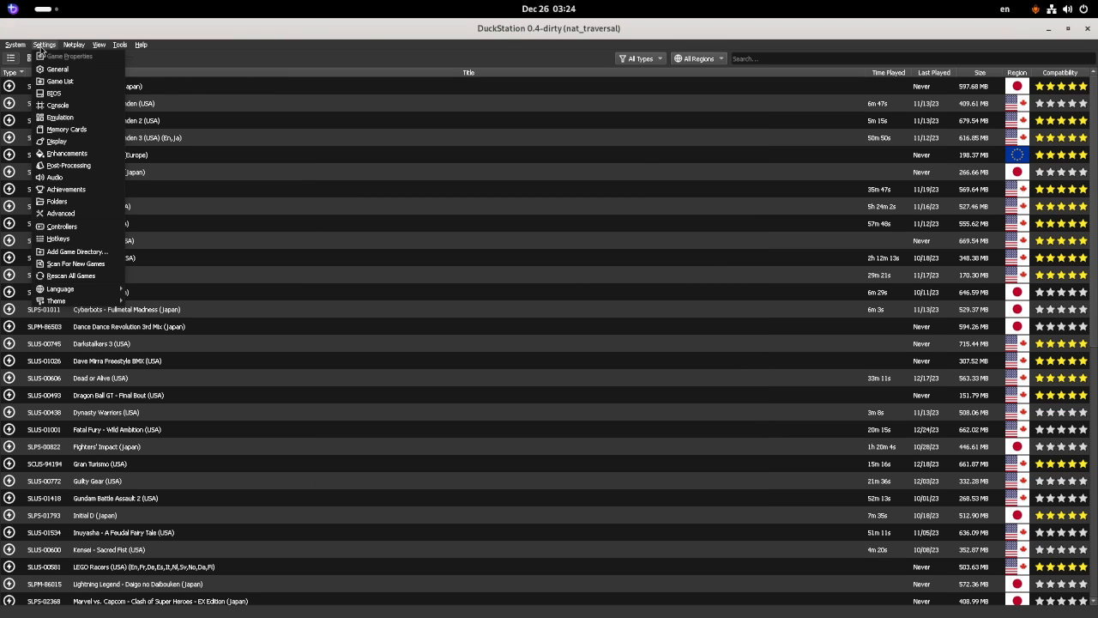
pyautogui.moveTo(73, 266)
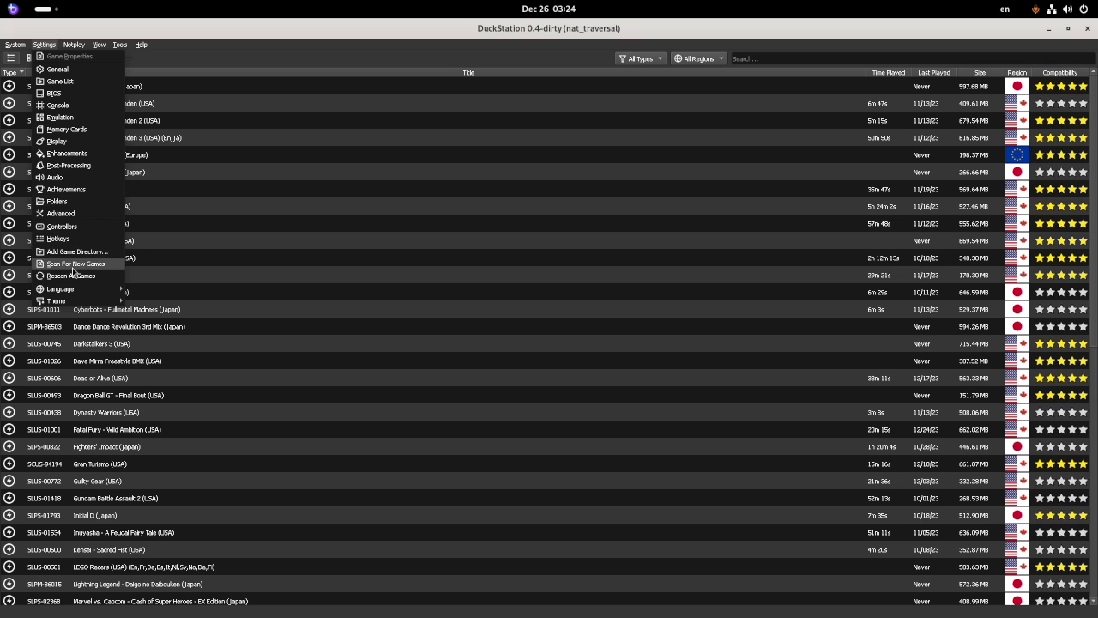
pyautogui.click(61, 226)
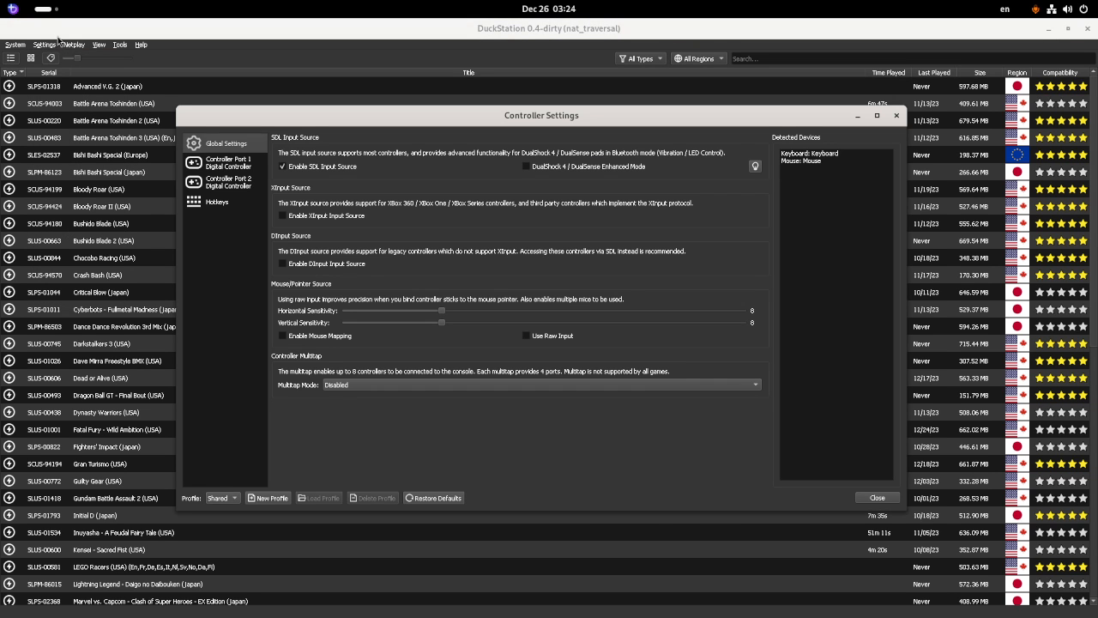
pyautogui.click(226, 163)
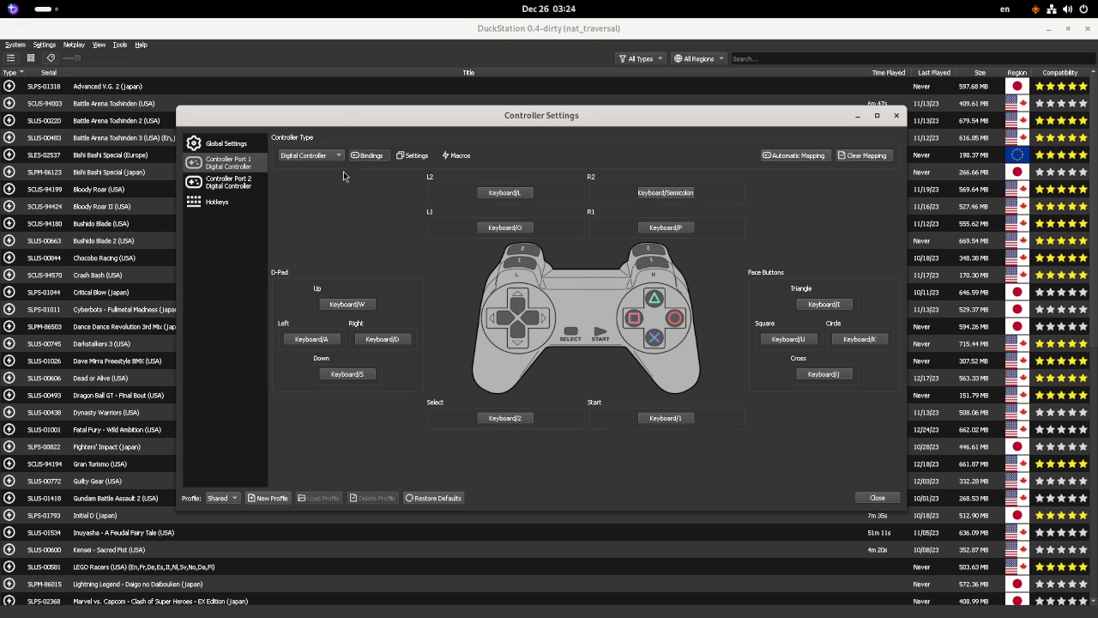
pyautogui.moveTo(376, 212)
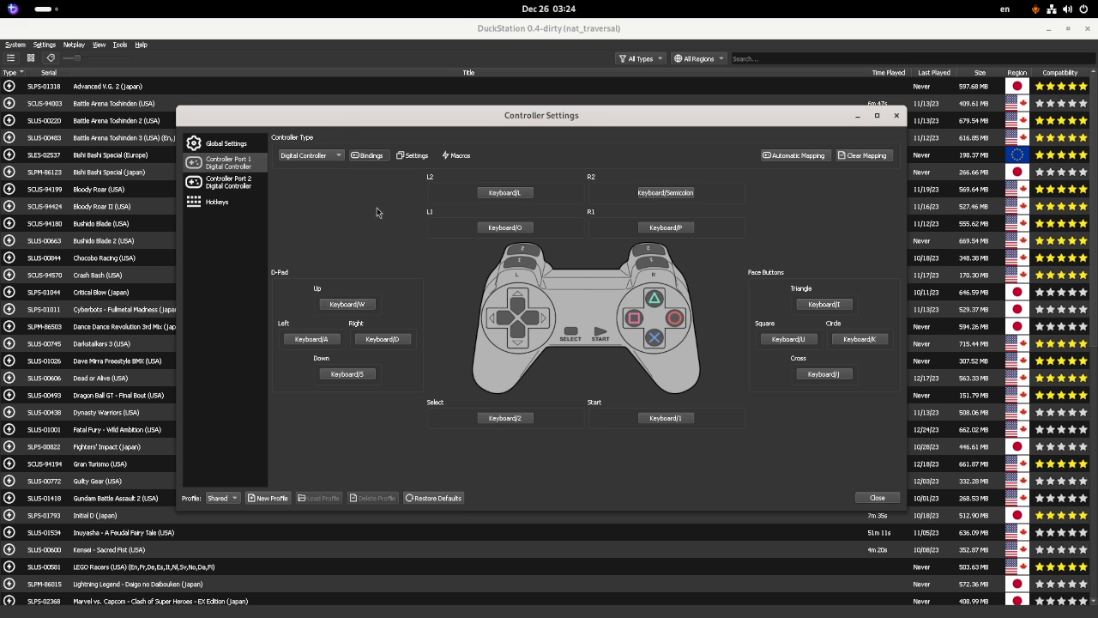
pyautogui.moveTo(311, 169)
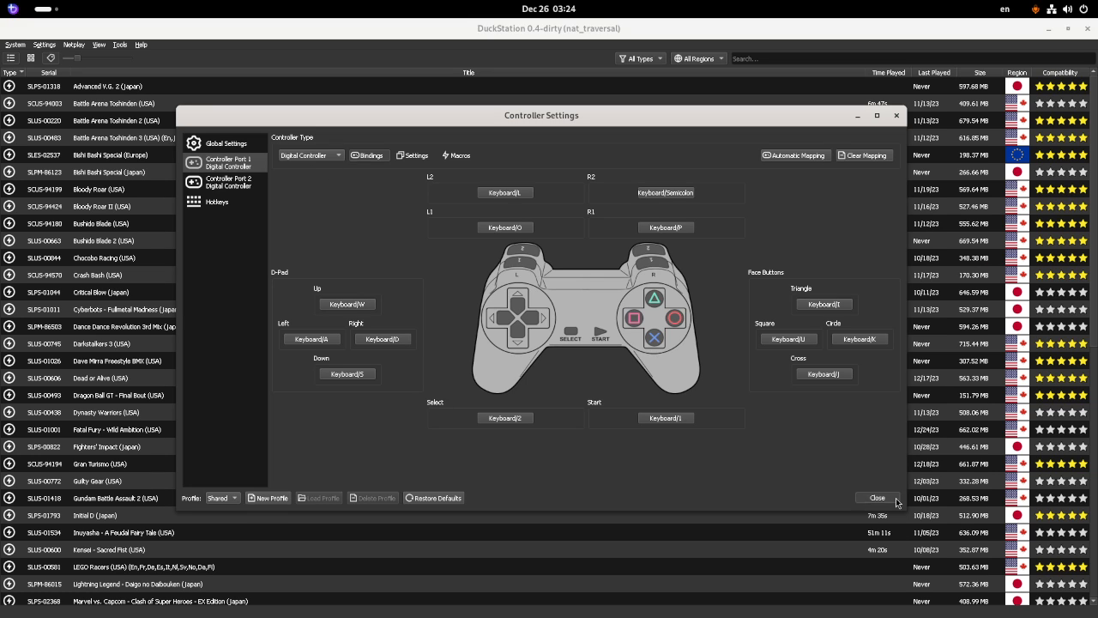
pyautogui.click(877, 497)
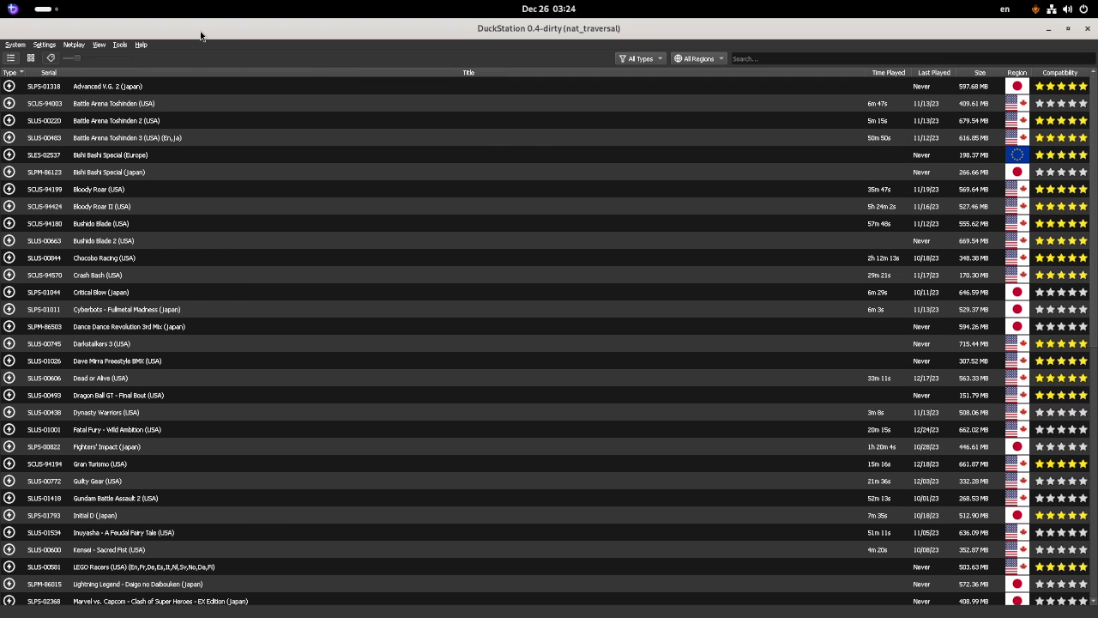
pyautogui.moveTo(236, 51)
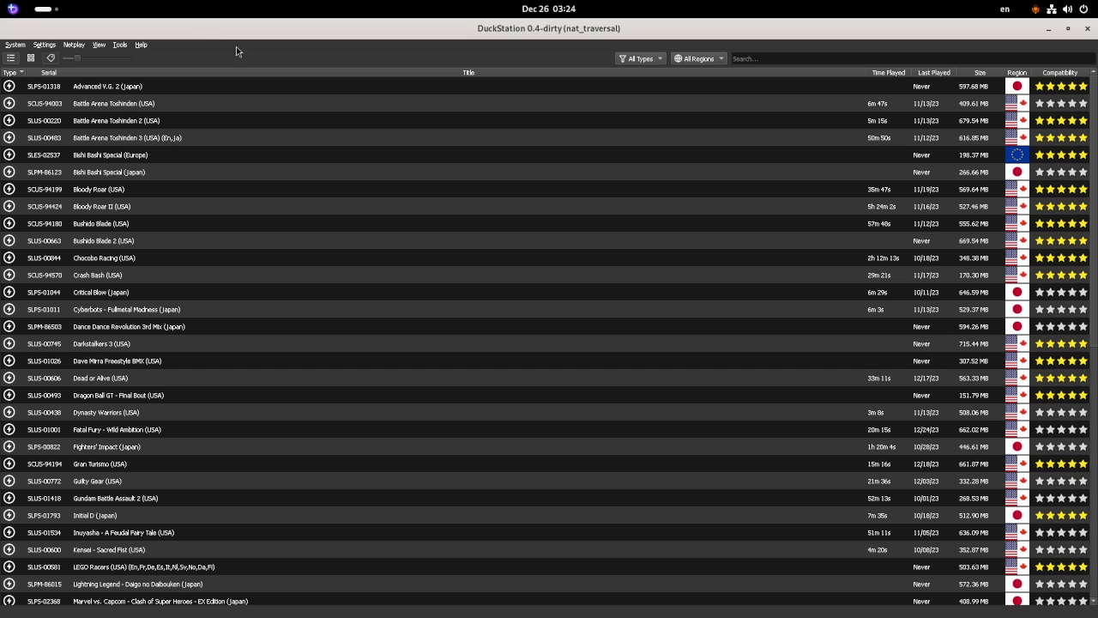
pyautogui.moveTo(143, 59)
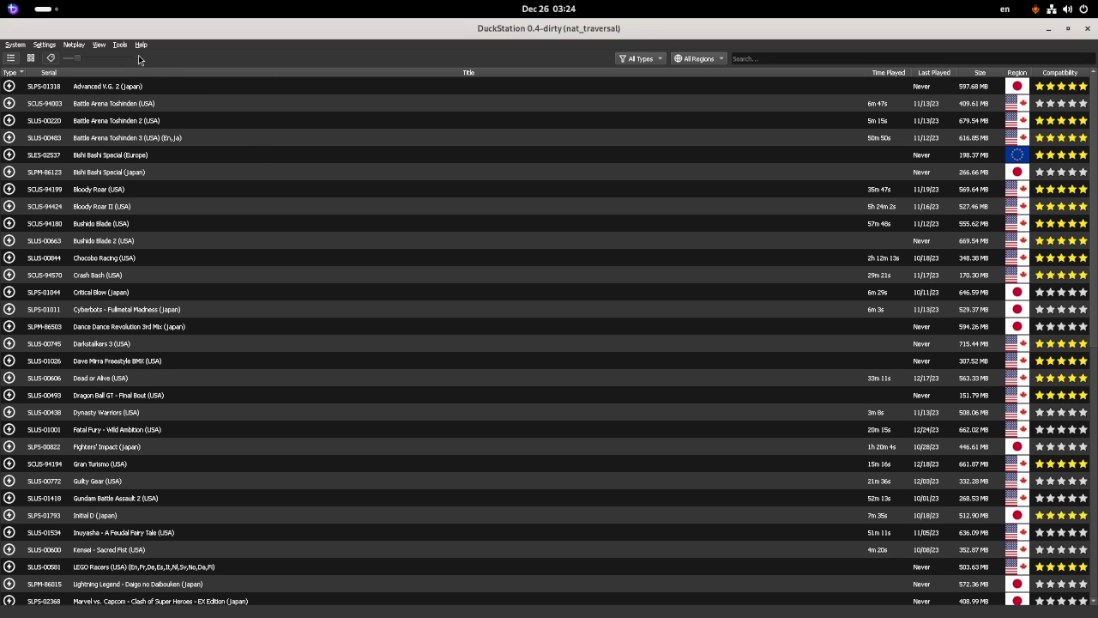
pyautogui.press('alt+tab')
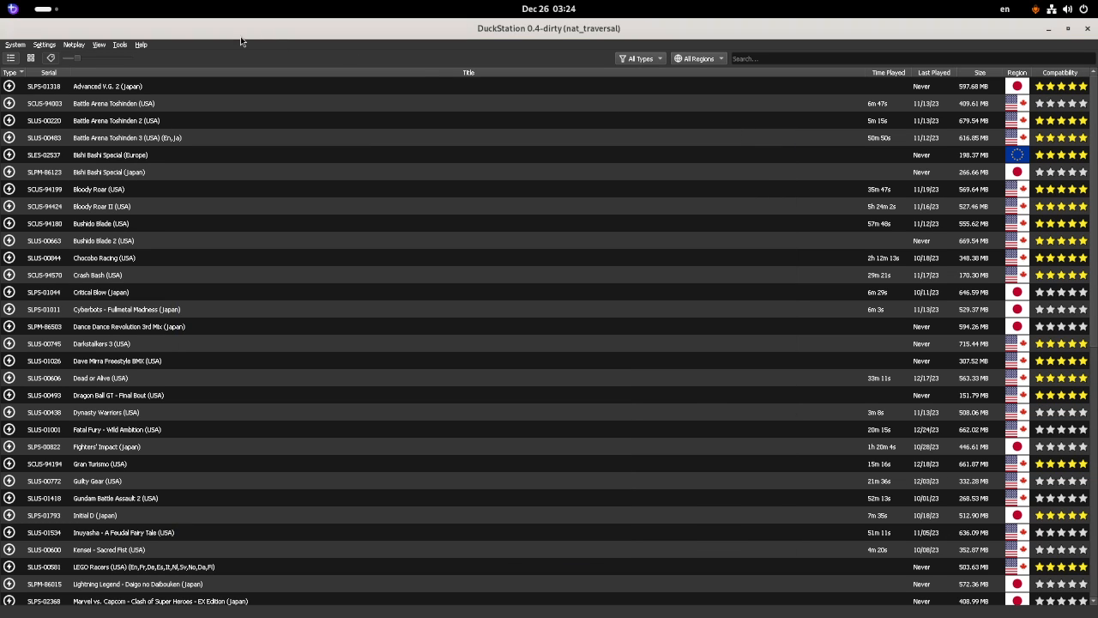
pyautogui.moveTo(148, 87)
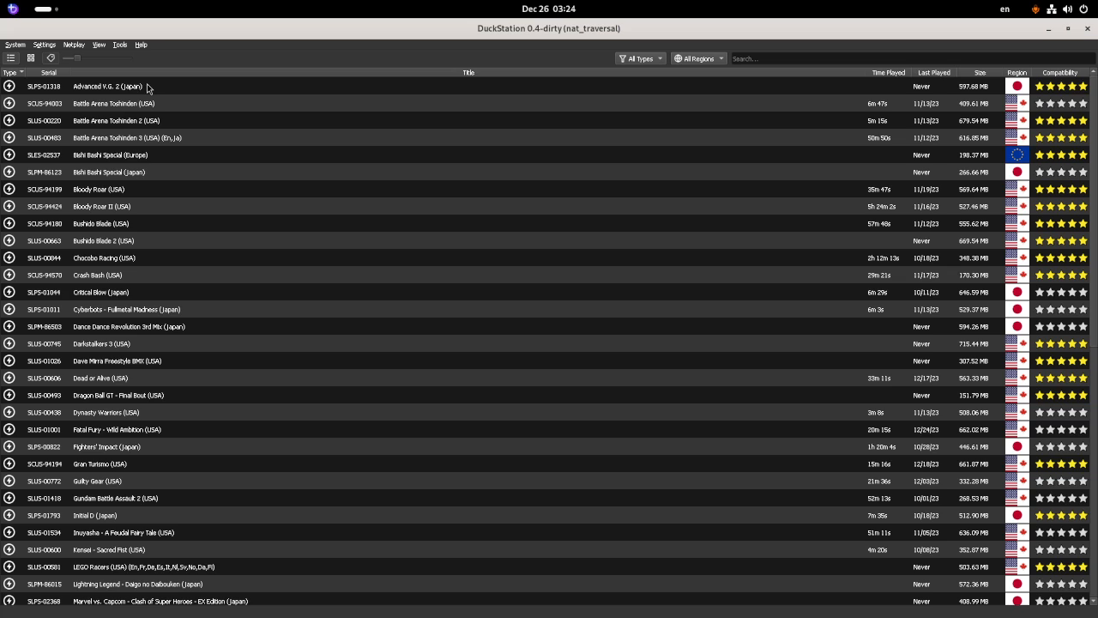
pyautogui.scroll(-3)
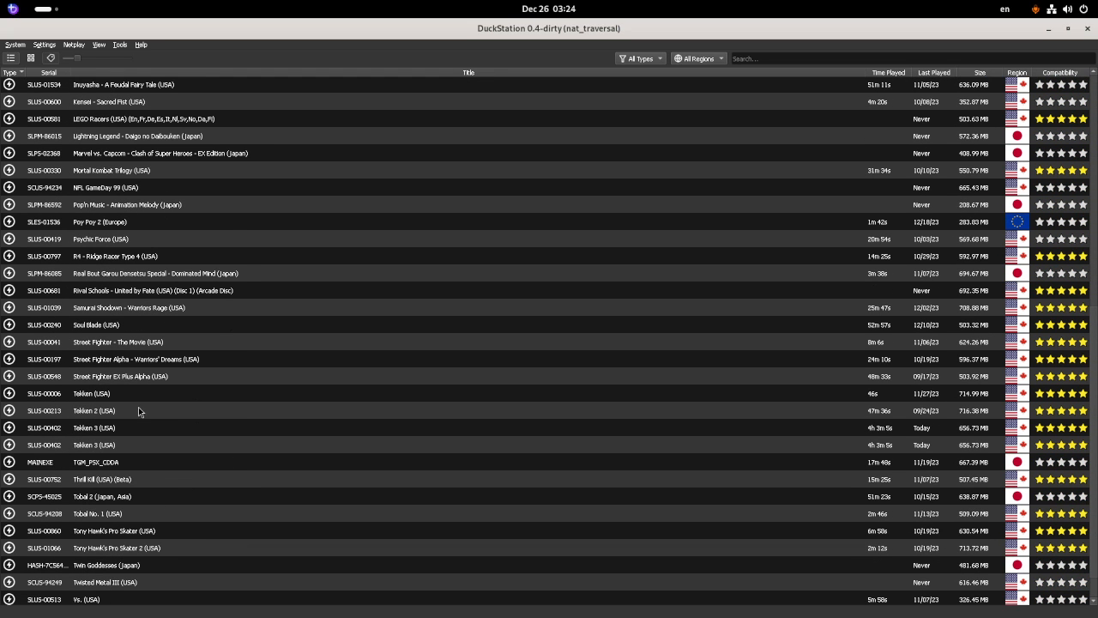
pyautogui.moveTo(111, 447)
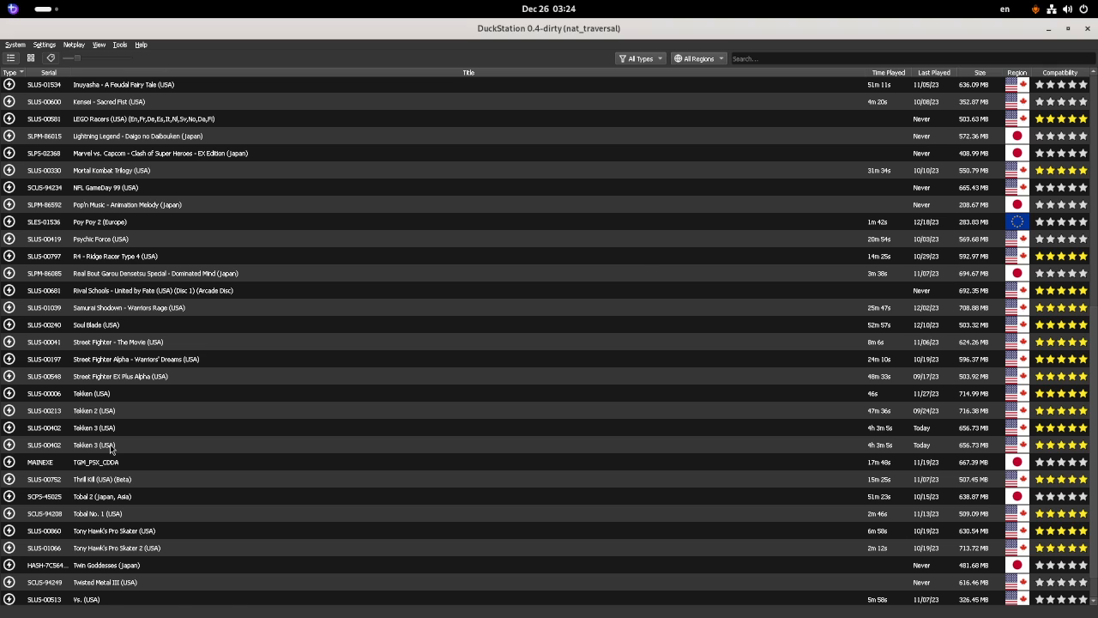
# - Launch Tekken 3 (USA) with a fresh boot instead of the saved resume state
pyautogui.doubleClick(94, 444)
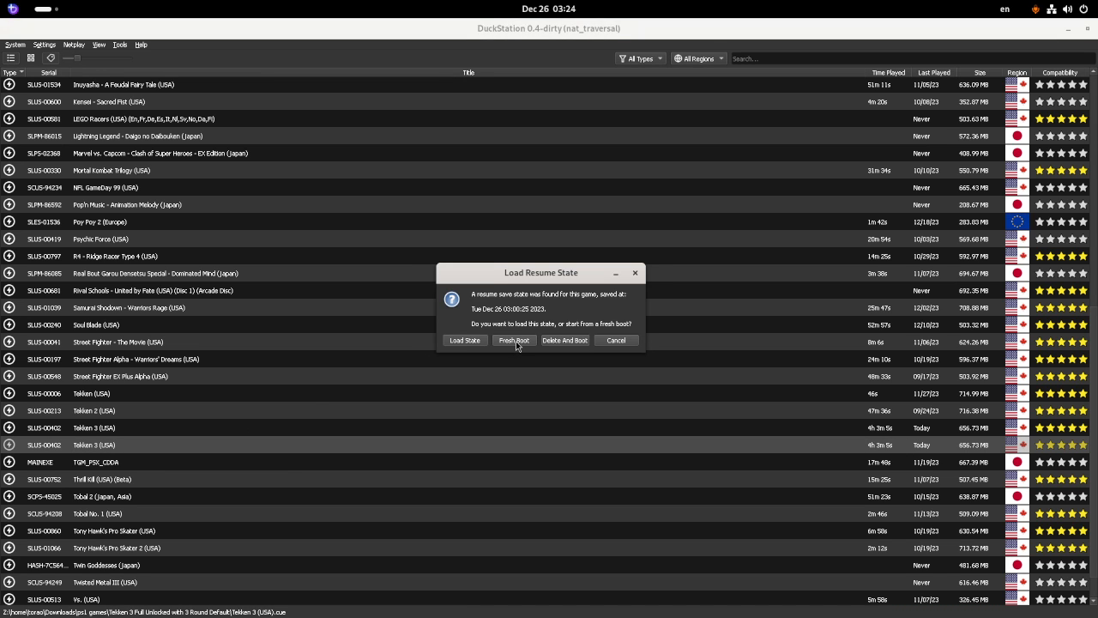
pyautogui.click(514, 341)
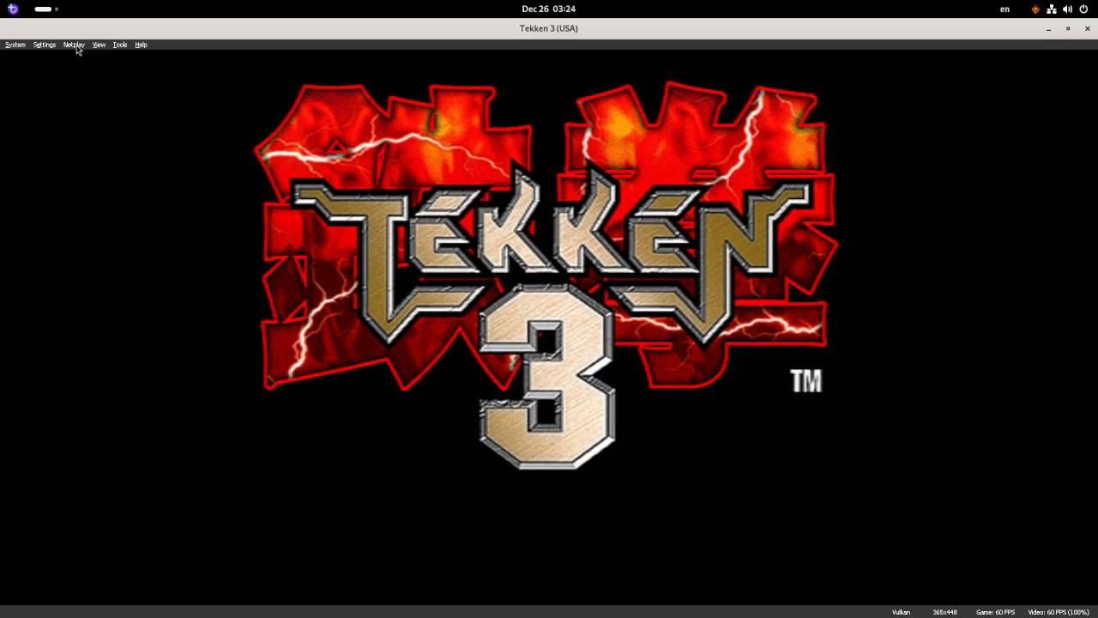
# - Host a Tekken 3 netplay session with input delay 1 and traversal mode enabled
pyautogui.click(73, 44)
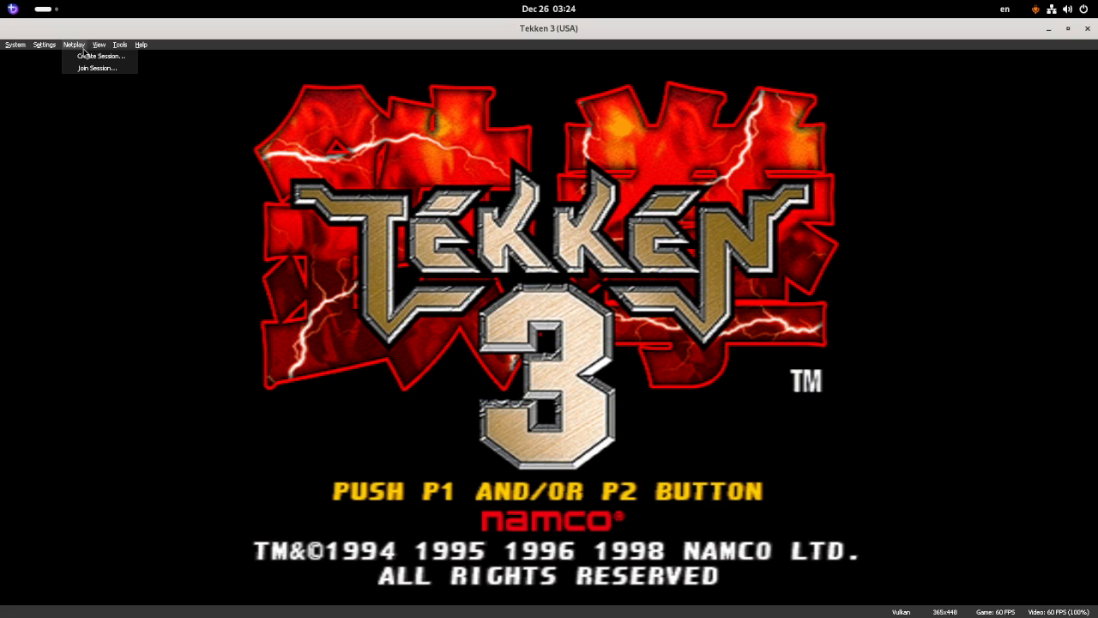
pyautogui.click(100, 56)
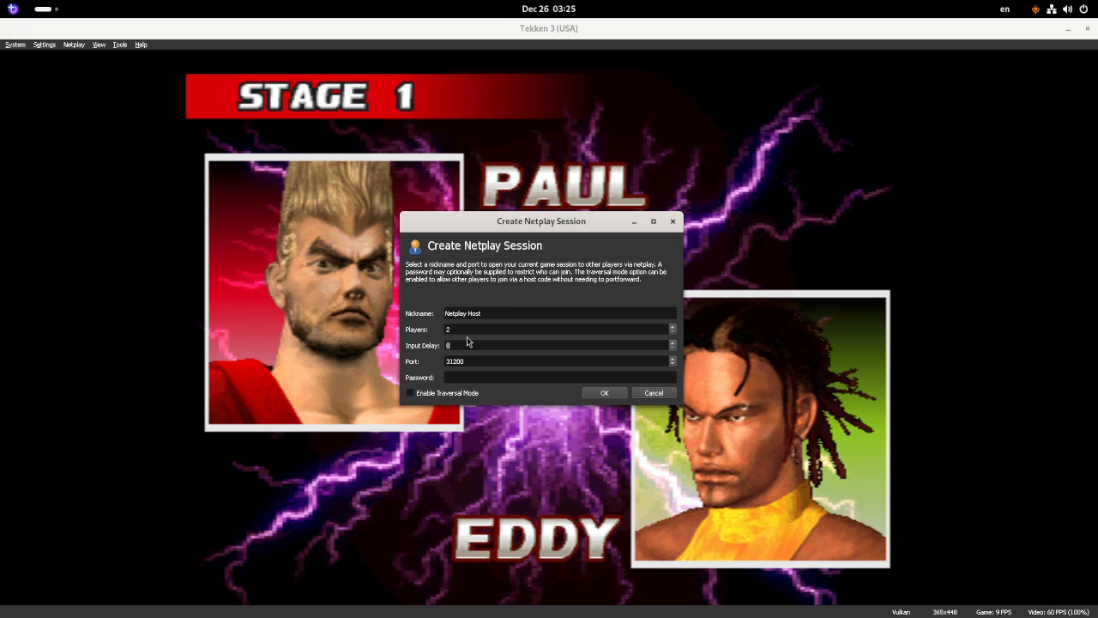
pyautogui.moveTo(498, 242)
pyautogui.write('1')
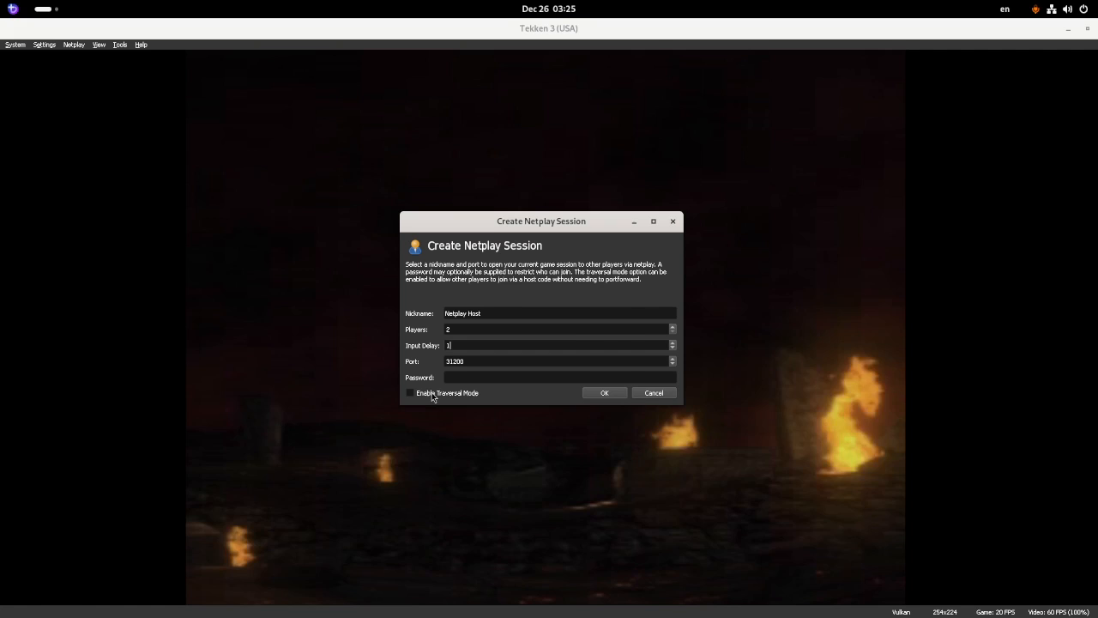
pyautogui.click(409, 393)
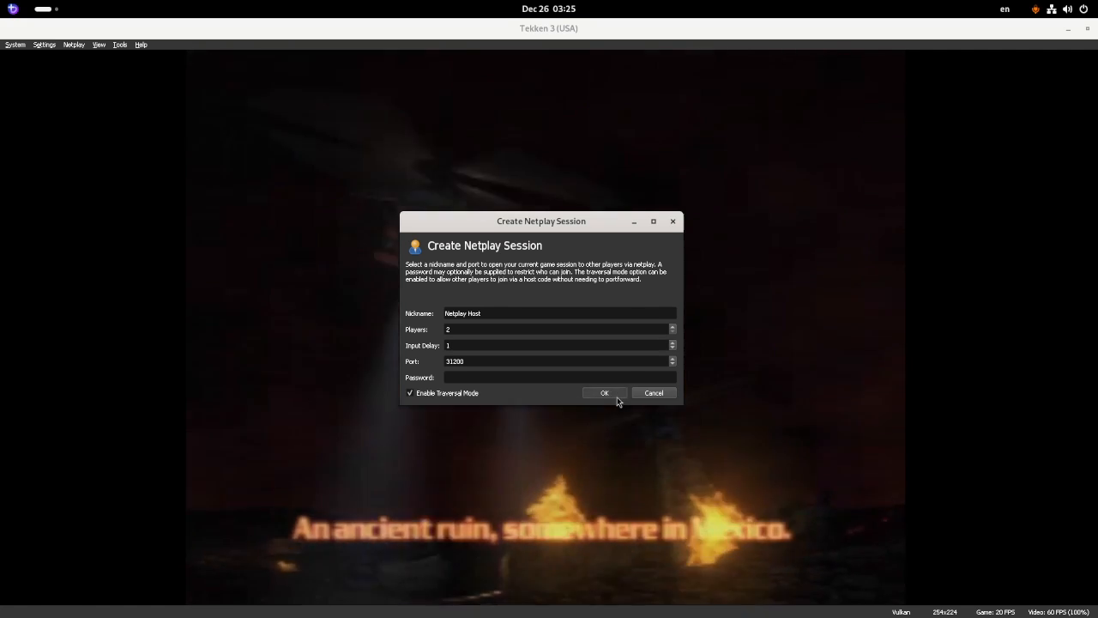
pyautogui.click(604, 392)
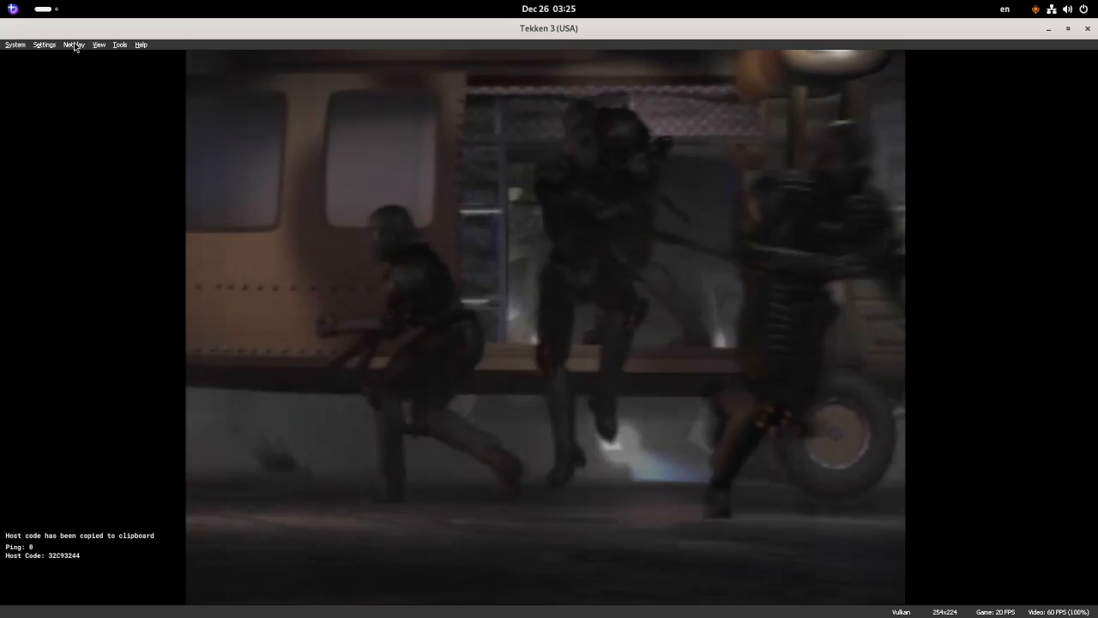
pyautogui.click(73, 44)
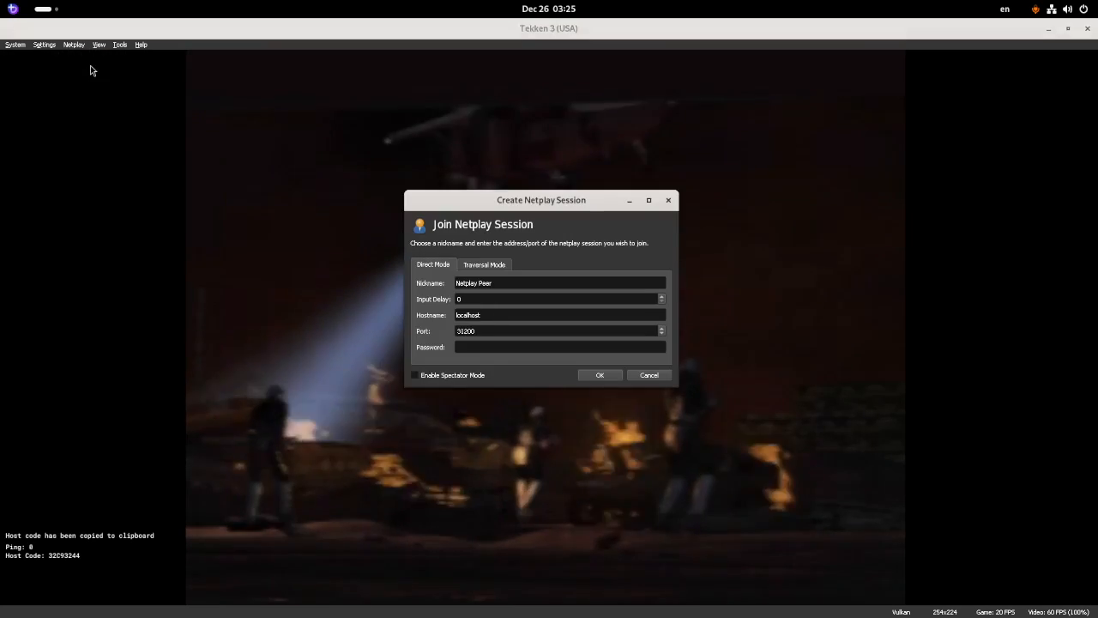
pyautogui.click(484, 264)
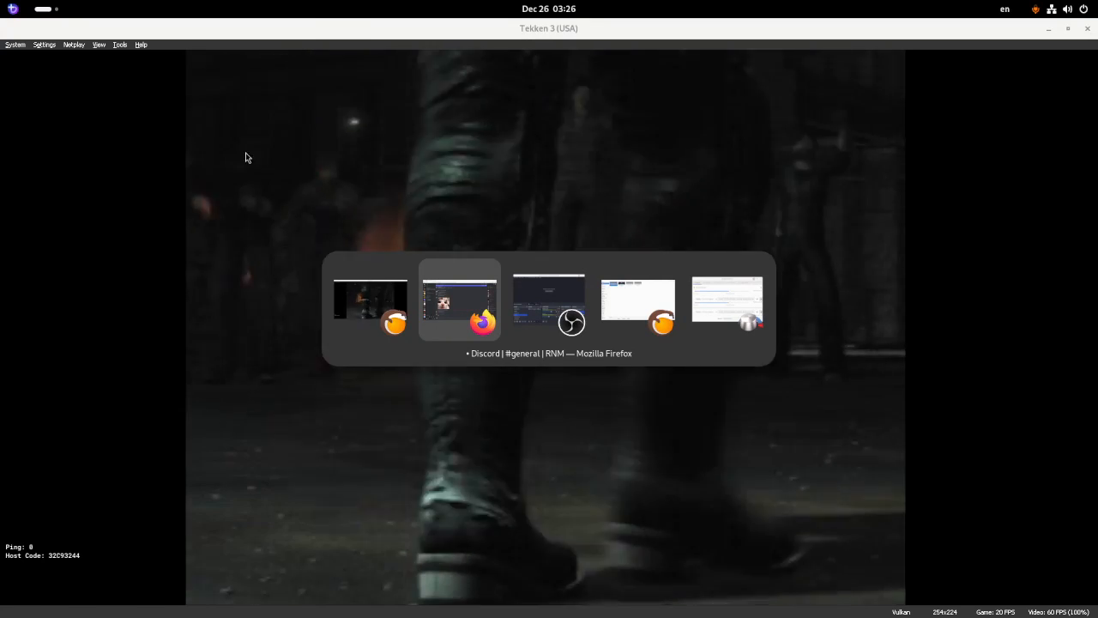
pyautogui.click(459, 301)
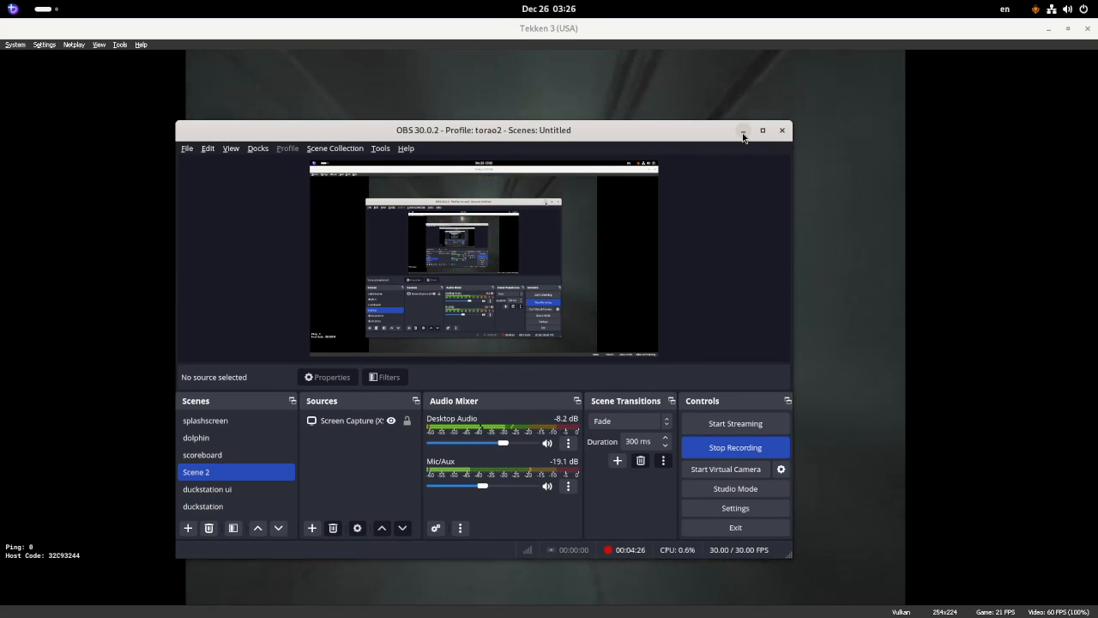
pyautogui.click(742, 130)
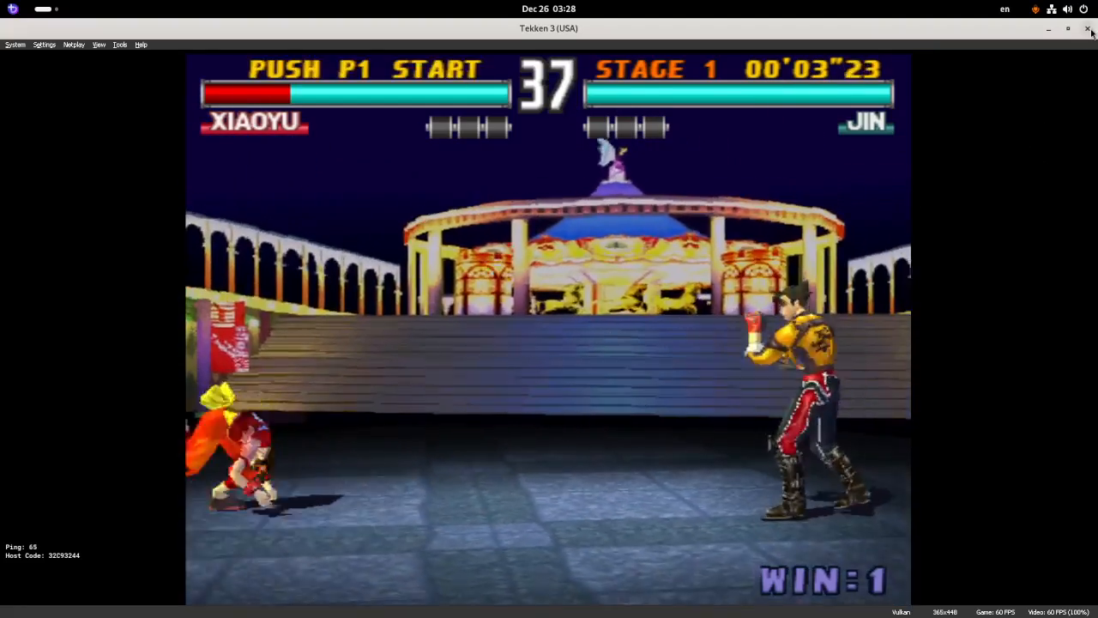
# - Close the running Tekken 3 game, ending the hosted netplay session
pyautogui.click(1089, 30)
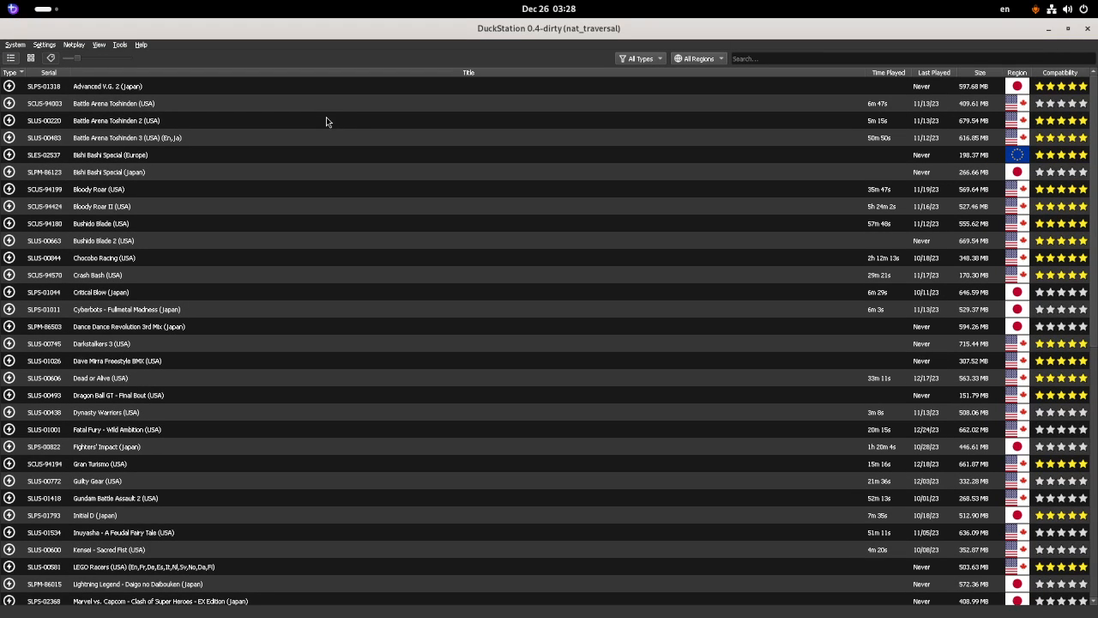
pyautogui.moveTo(394, 64)
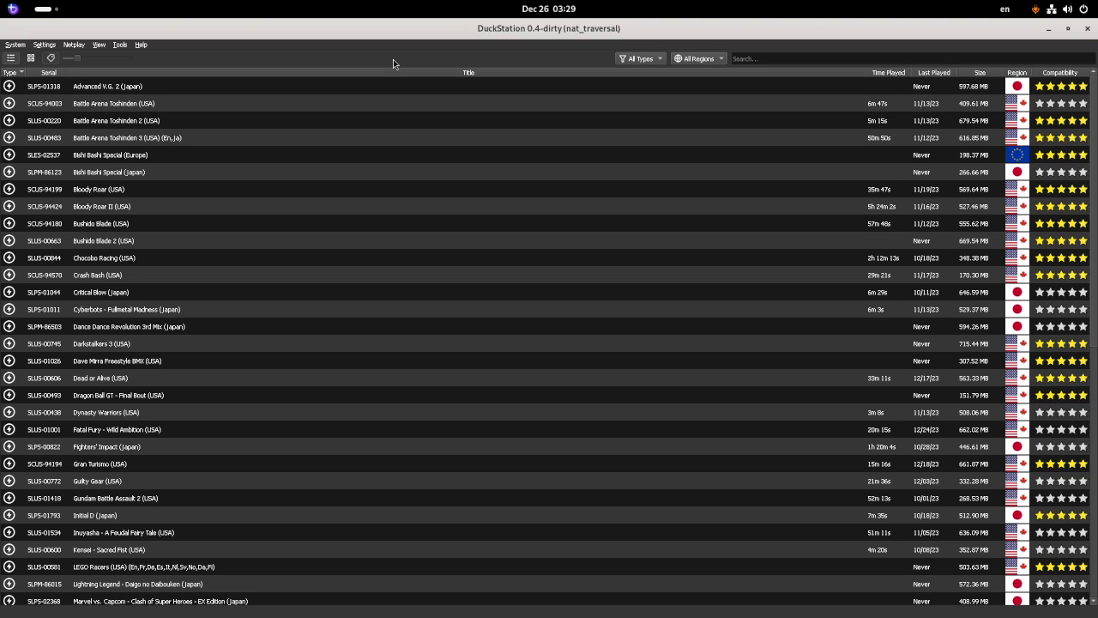
pyautogui.moveTo(413, 60)
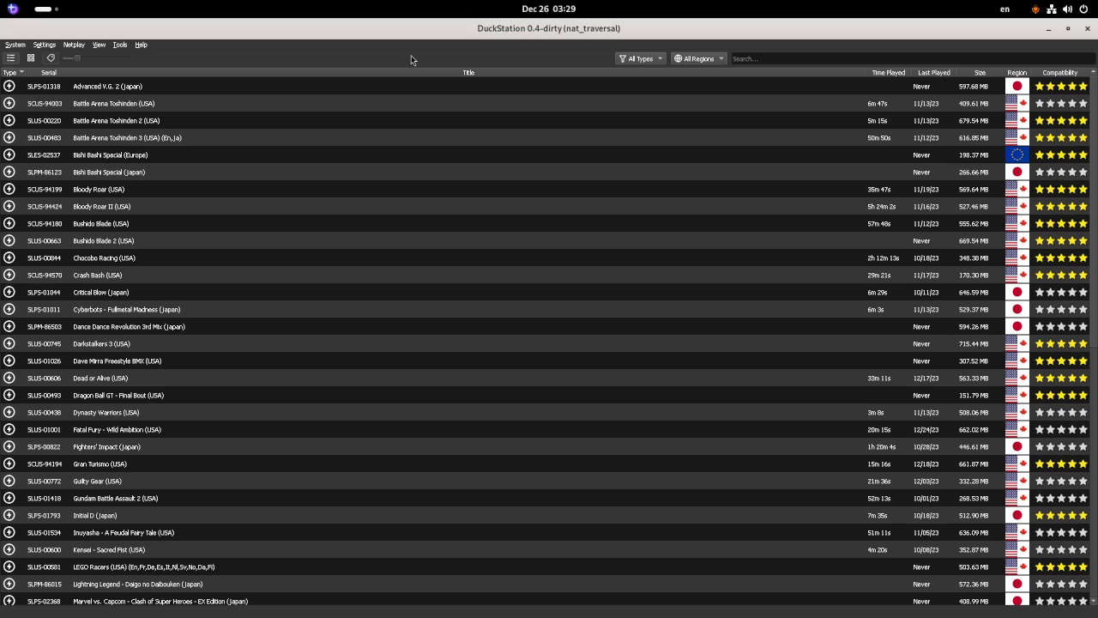